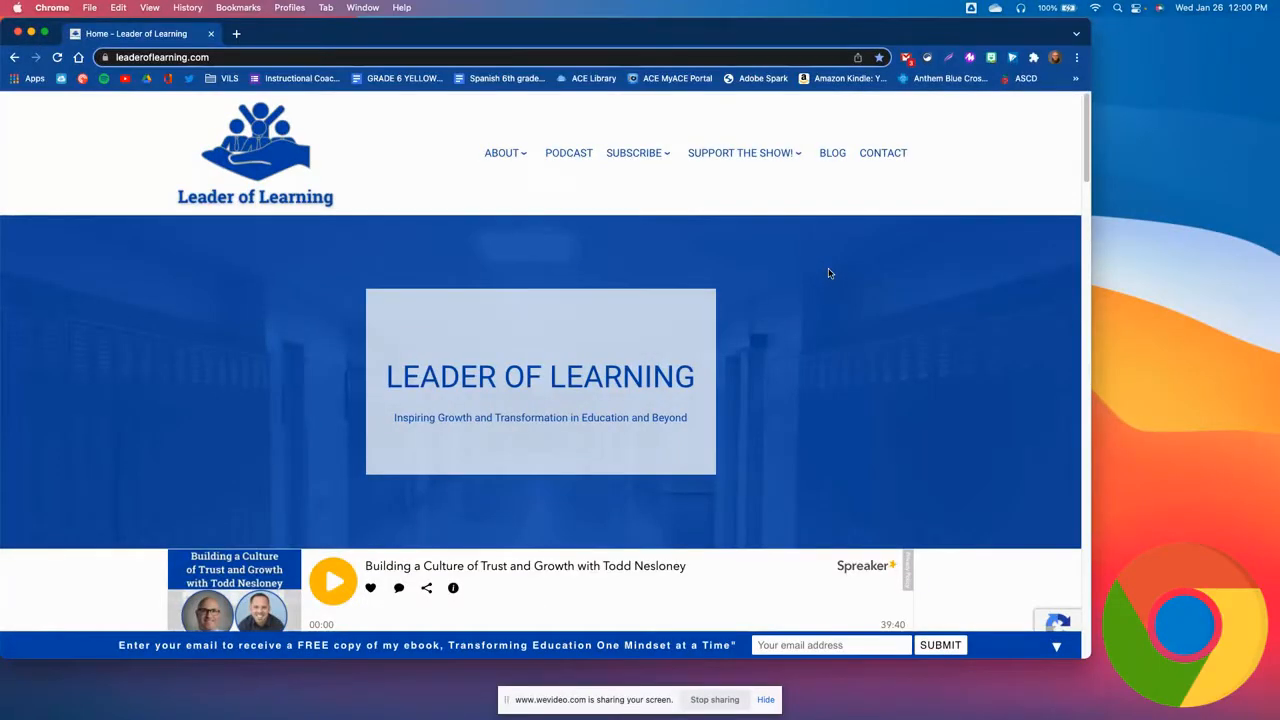
mouse_move(863, 253)
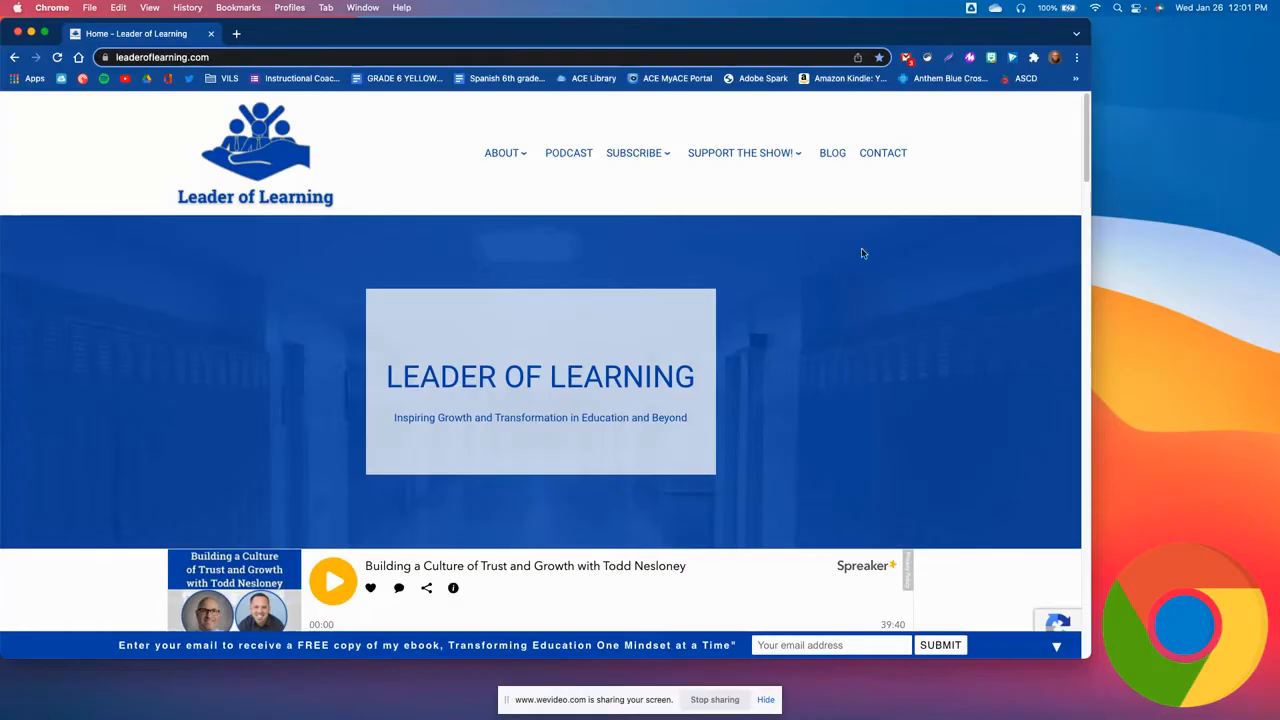
mouse_move(1055, 58)
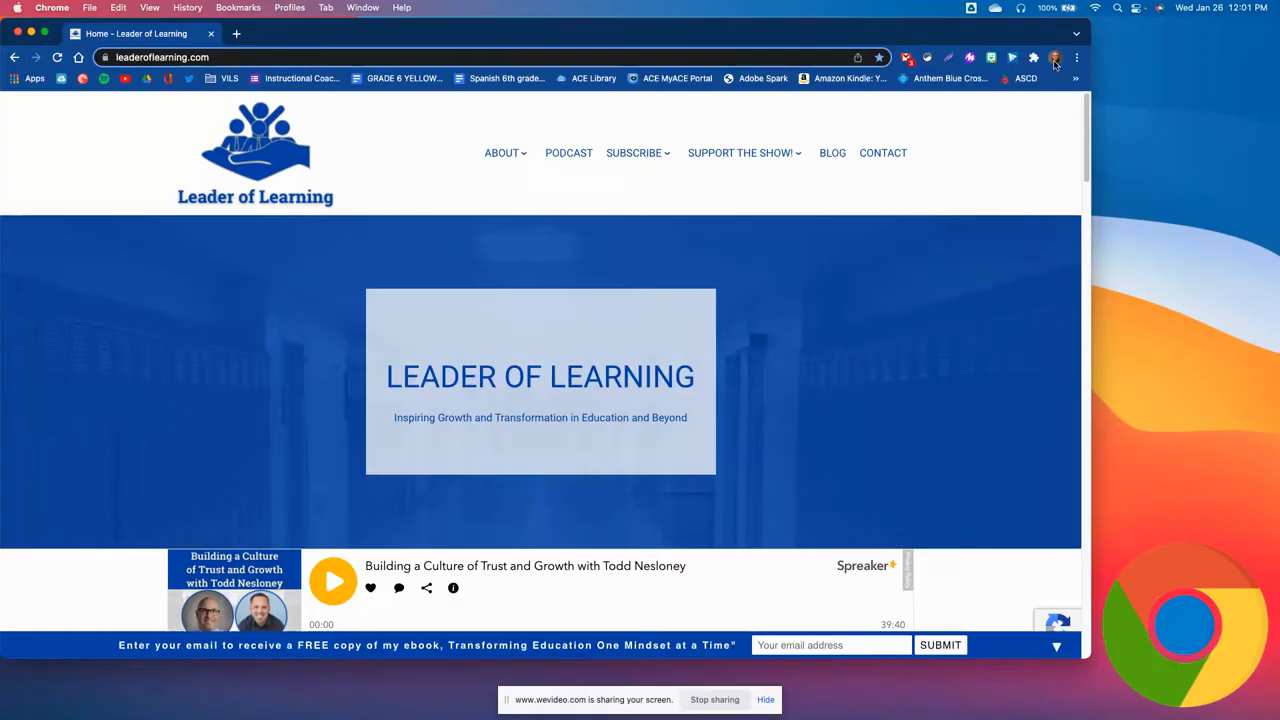
mouse_move(1076, 57)
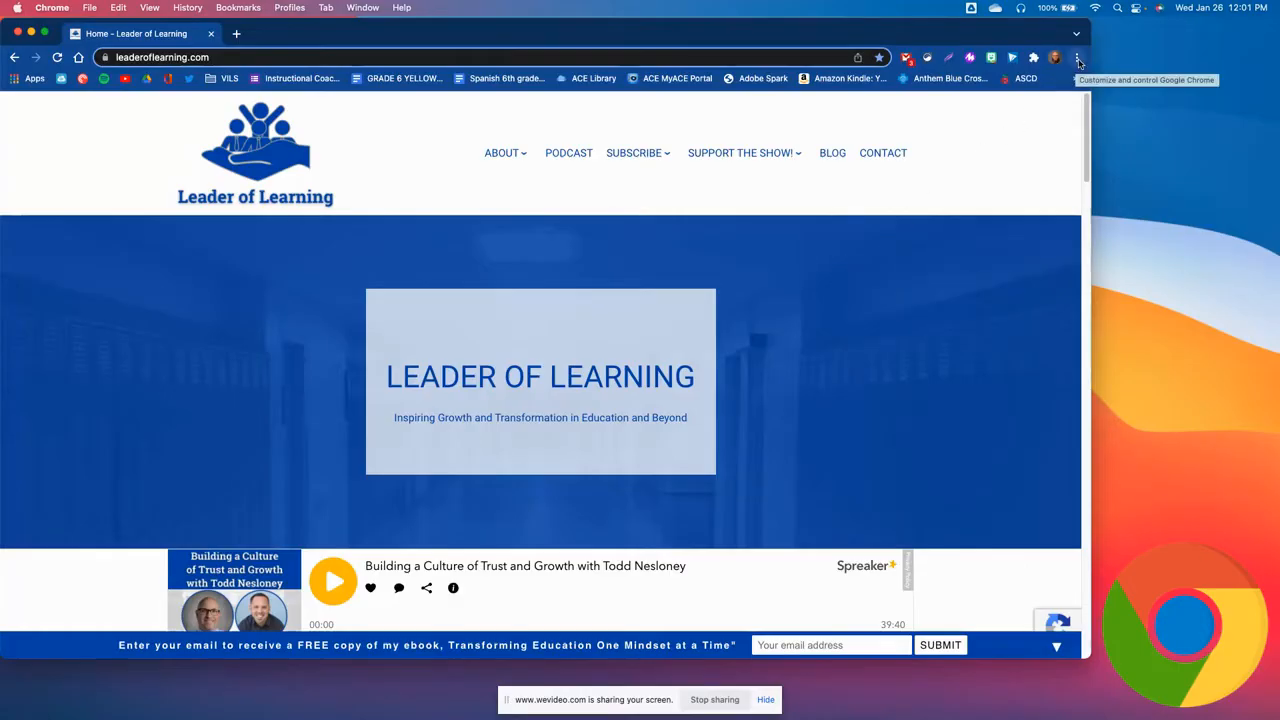
Show Chrome's More Tools submenu from the three-dot menu
left_click(1079, 50)
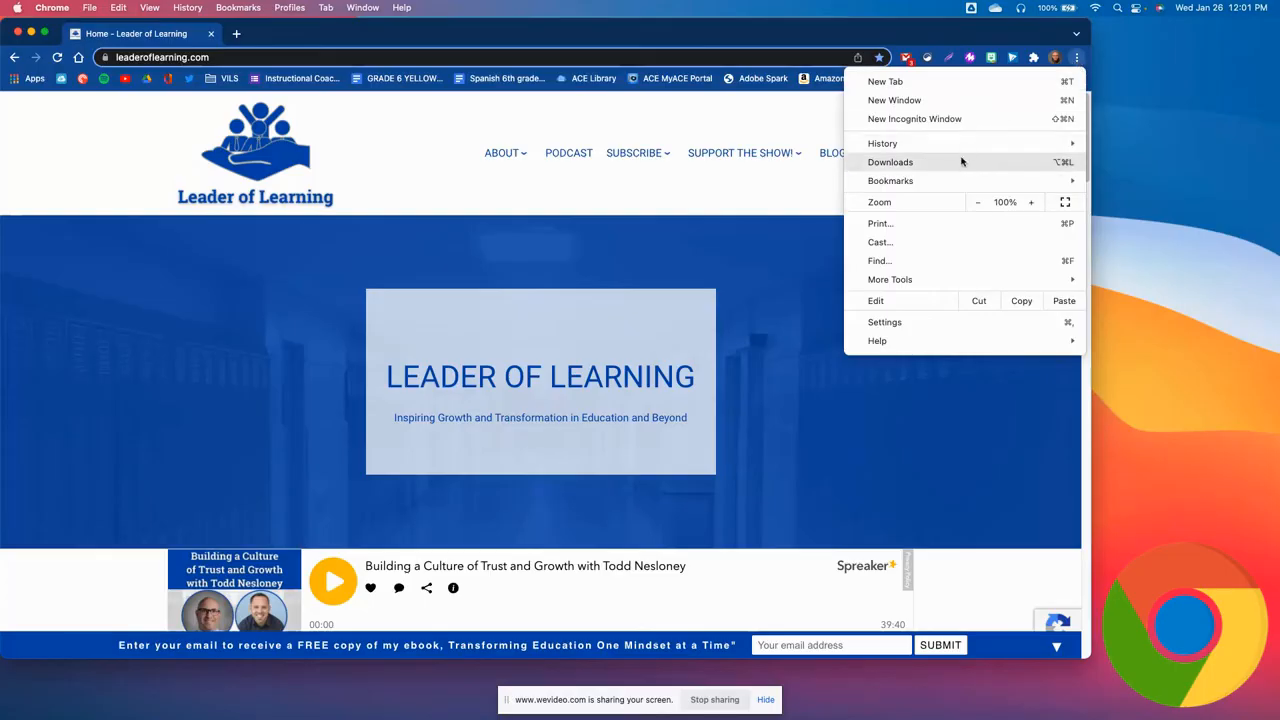
left_click(890, 181)
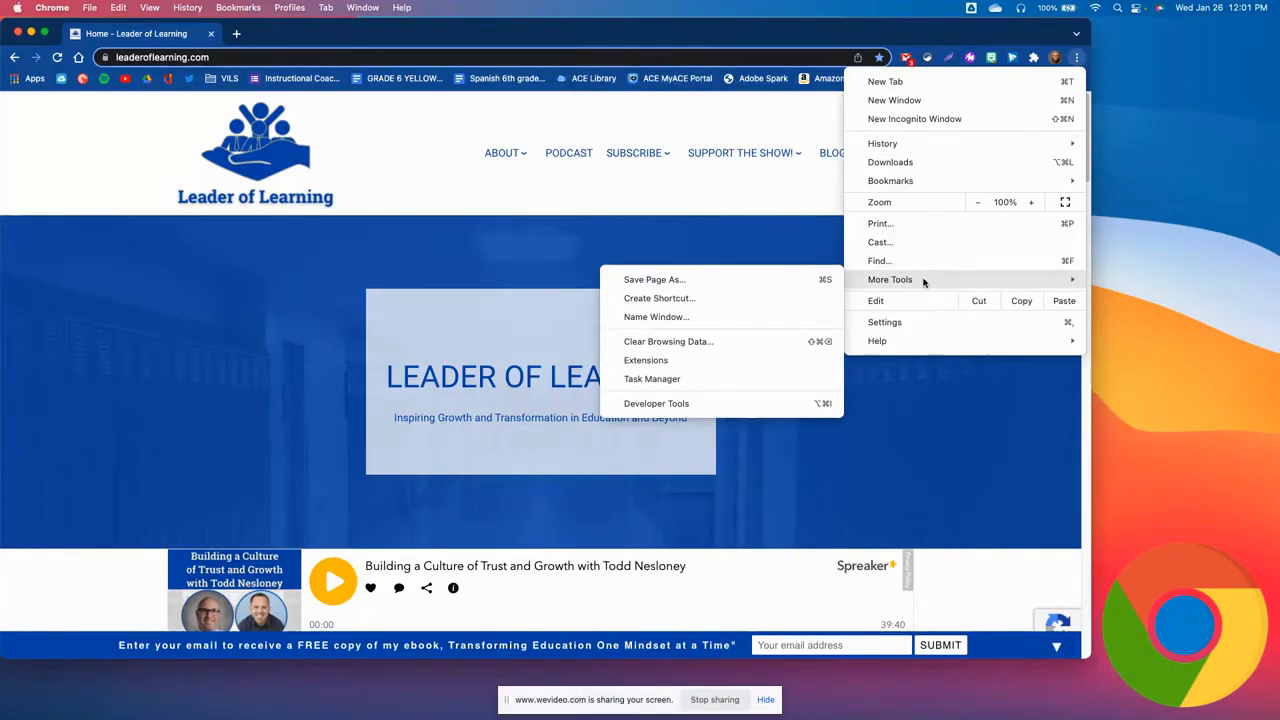
mouse_move(751, 285)
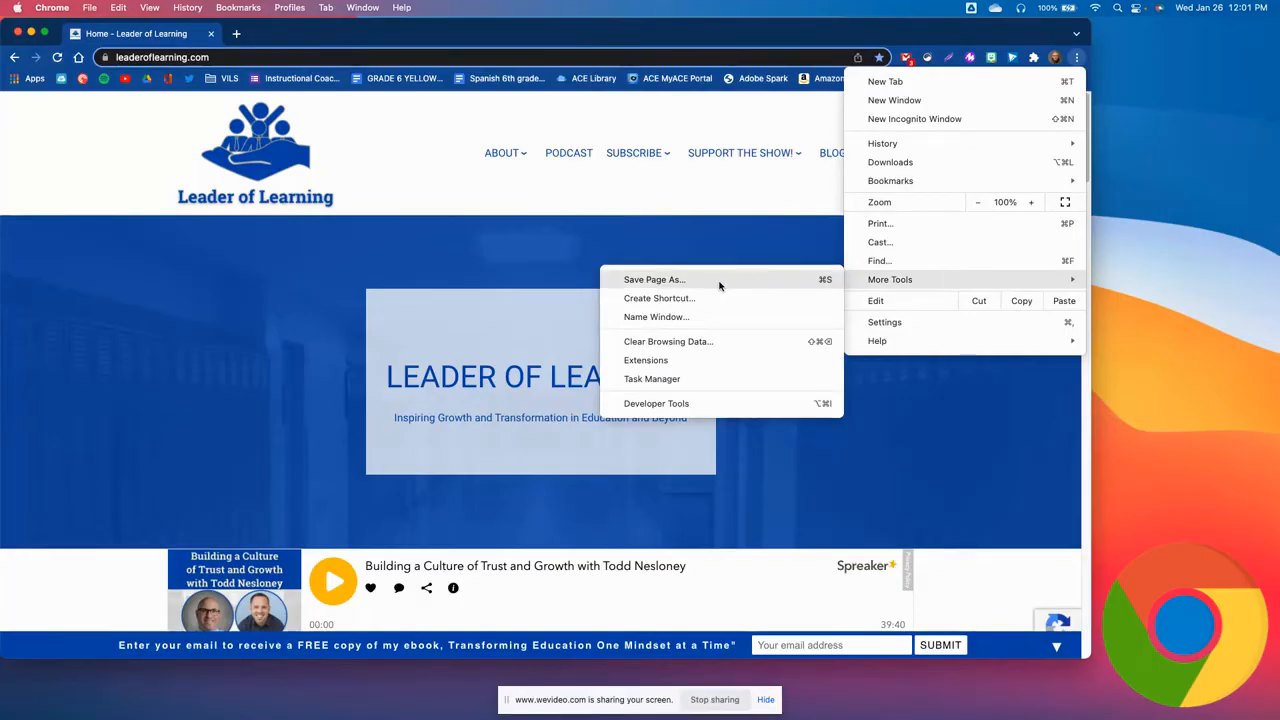
Save the page to the Desktop as 'Leader of Learning', Webpage, Complete
left_click(654, 279)
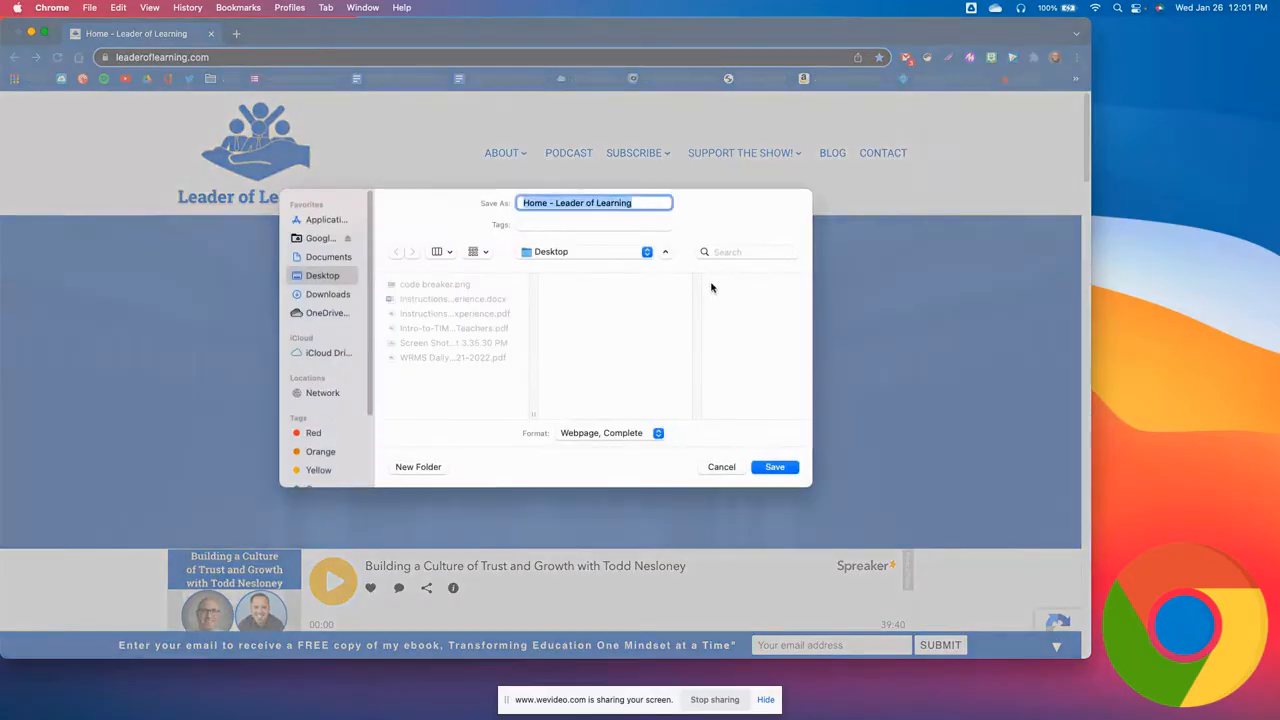
mouse_move(566, 220)
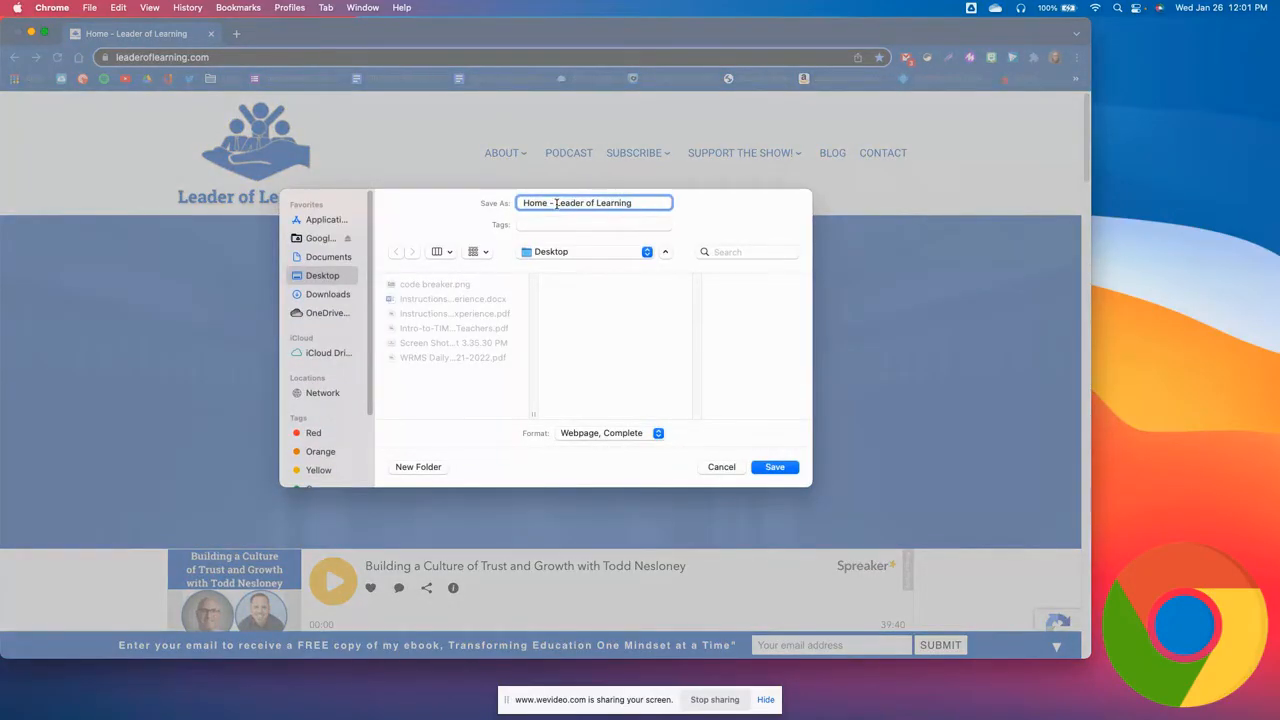
type("Leader of Learning")
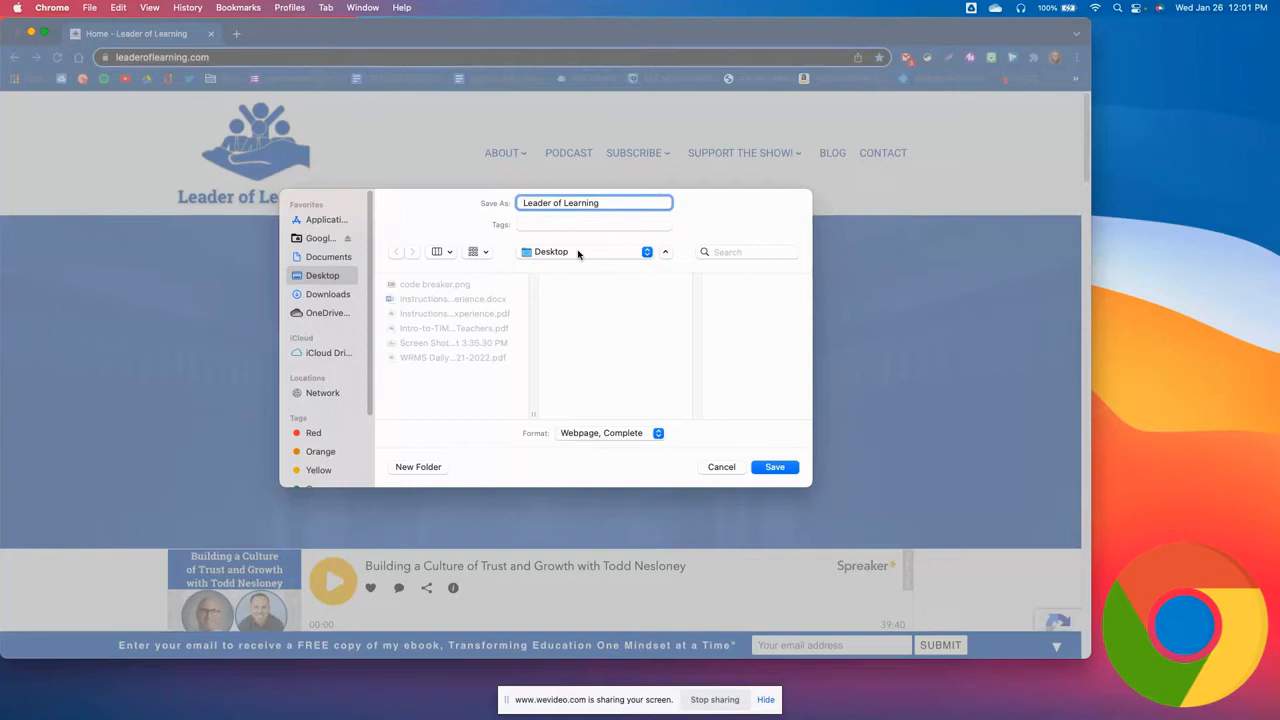
mouse_move(610, 433)
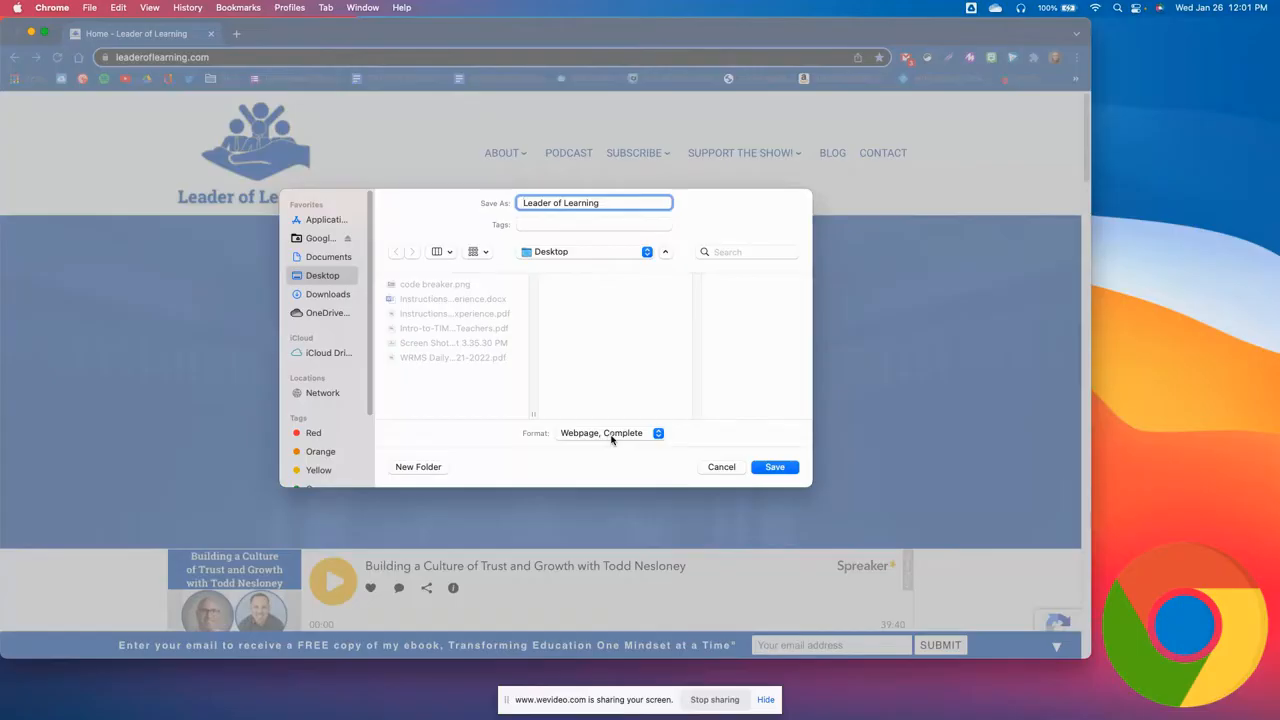
left_click(774, 467)
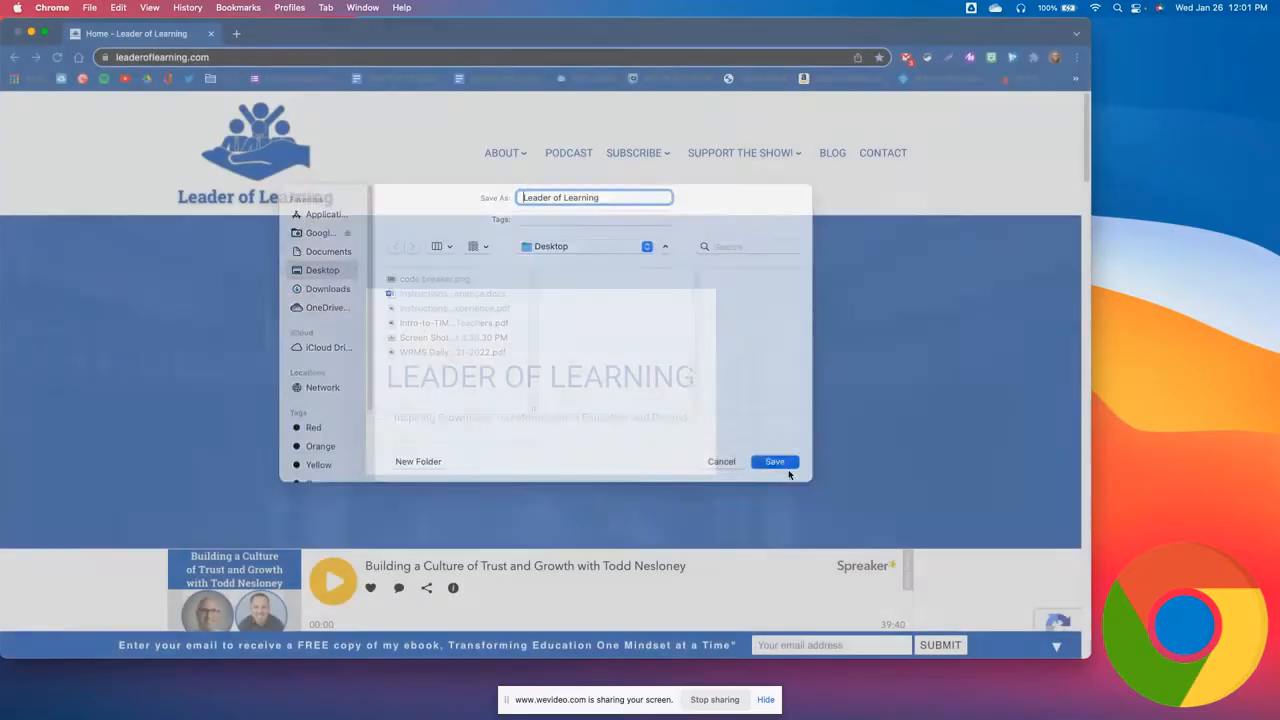
left_click(774, 461)
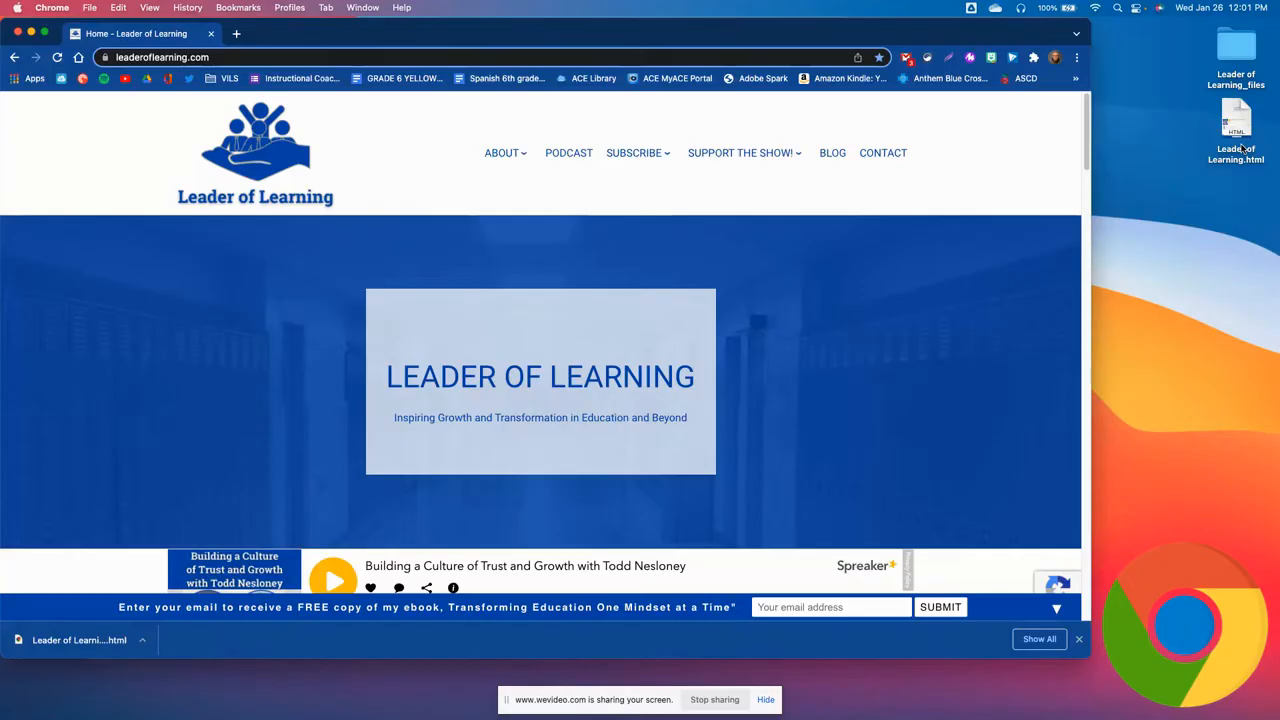
Open Leader of Learning.html from the Desktop in Chrome and scroll through it
left_click(1238, 118)
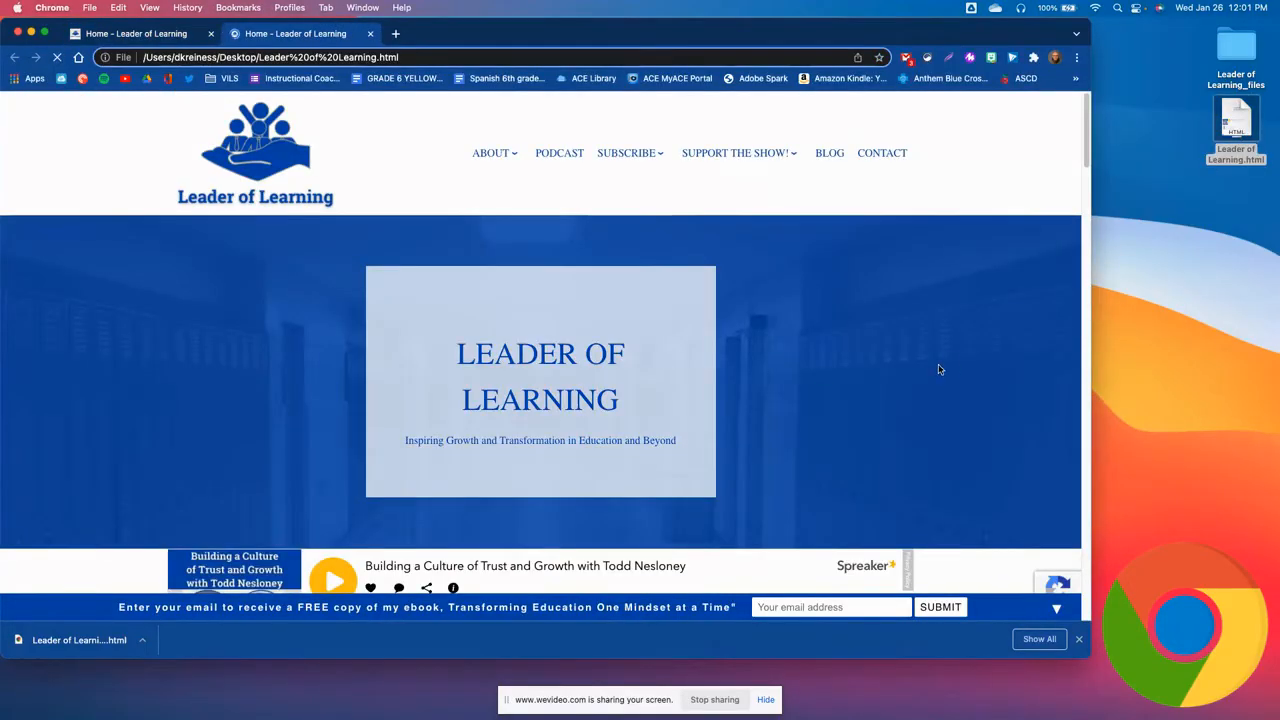
scroll("down", 3)
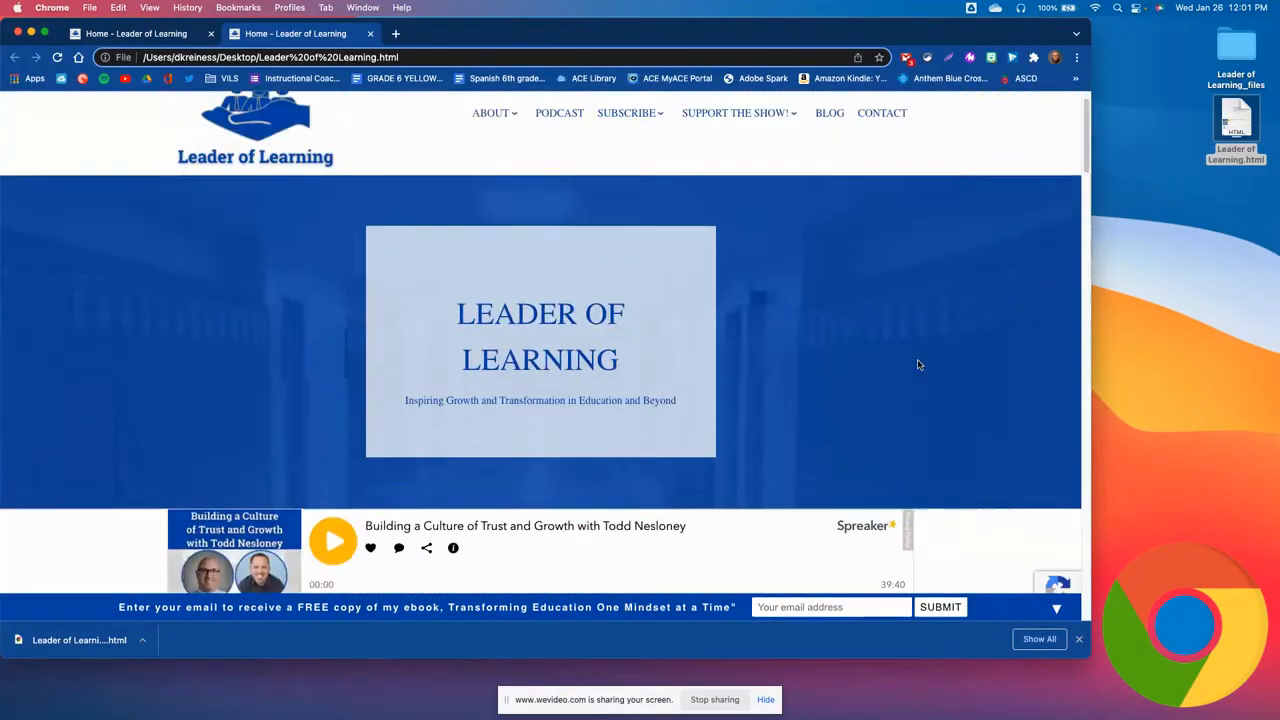
scroll("up", 3)
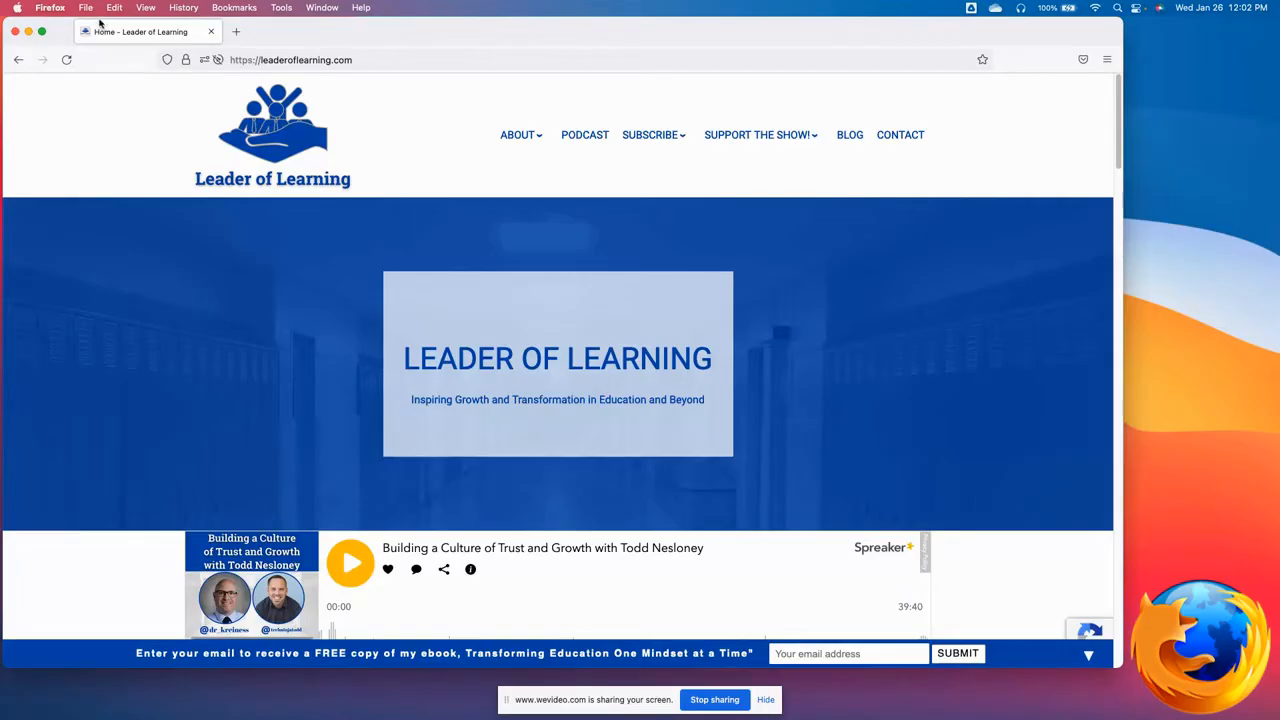
Open Firefox's File menu to reach Save Page As
left_click(85, 8)
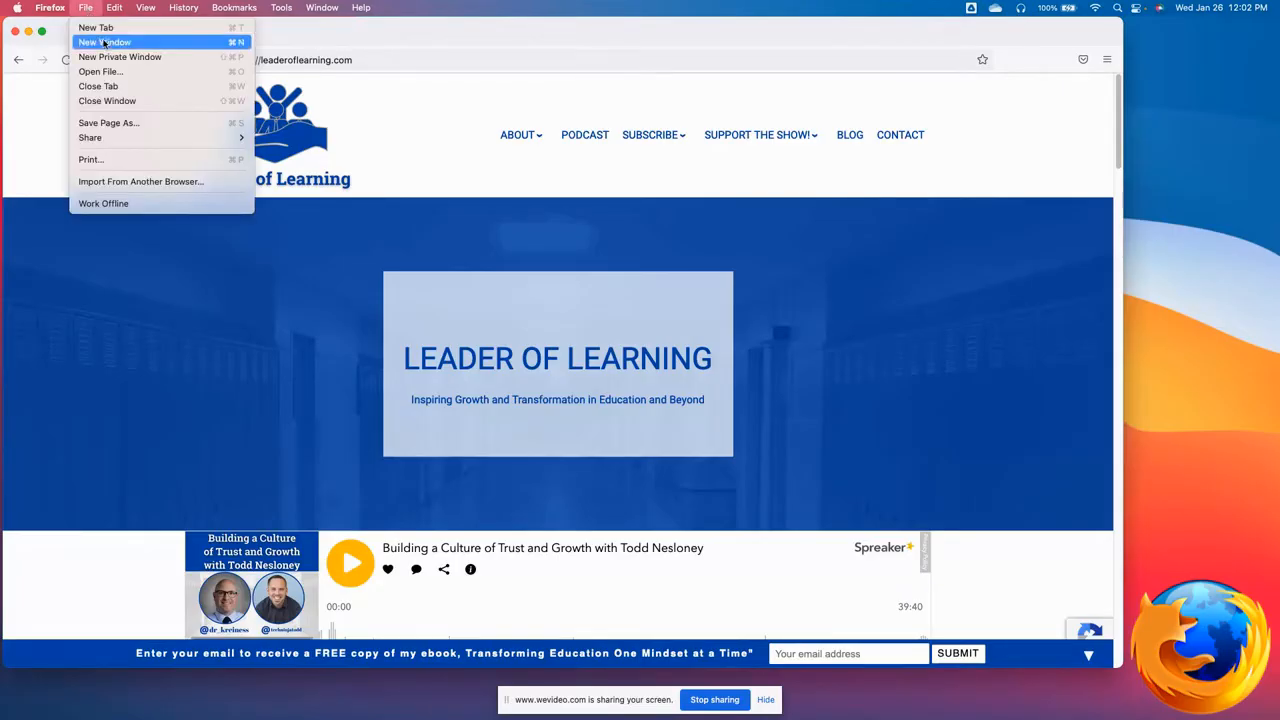
mouse_move(145, 122)
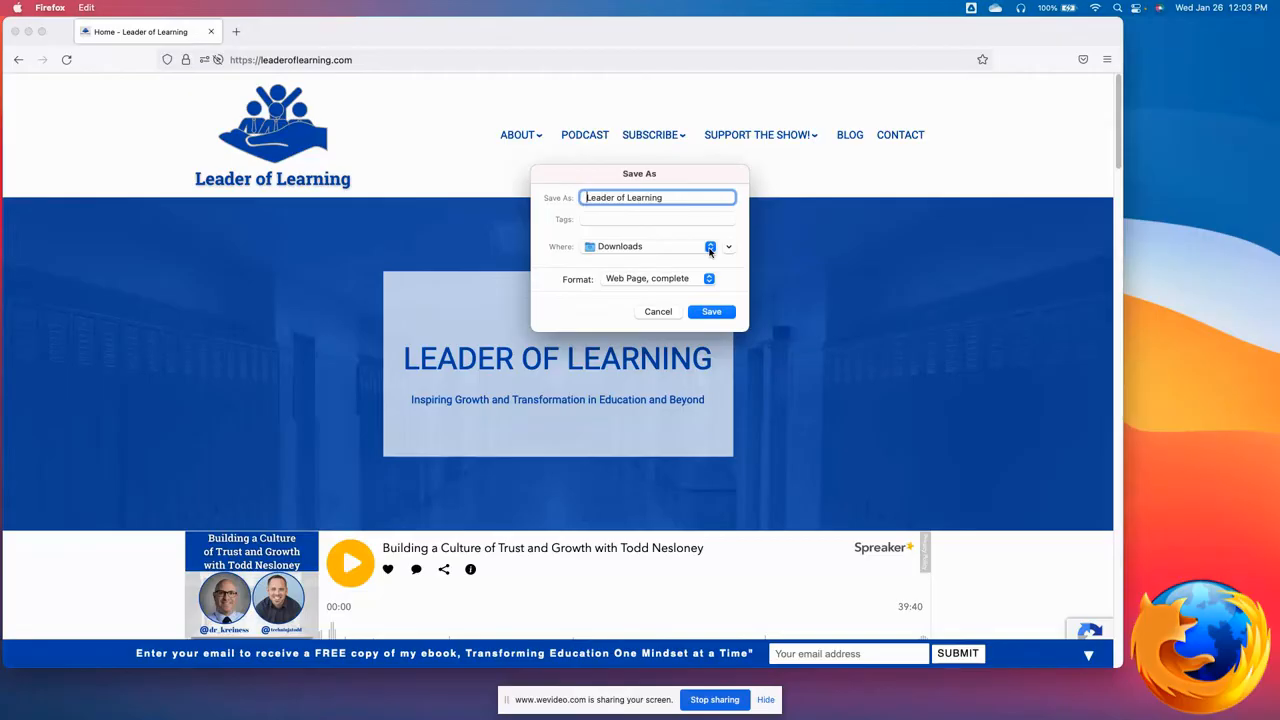
Save the Leader of Learning page to Desktop as a complete web page
left_click(710, 247)
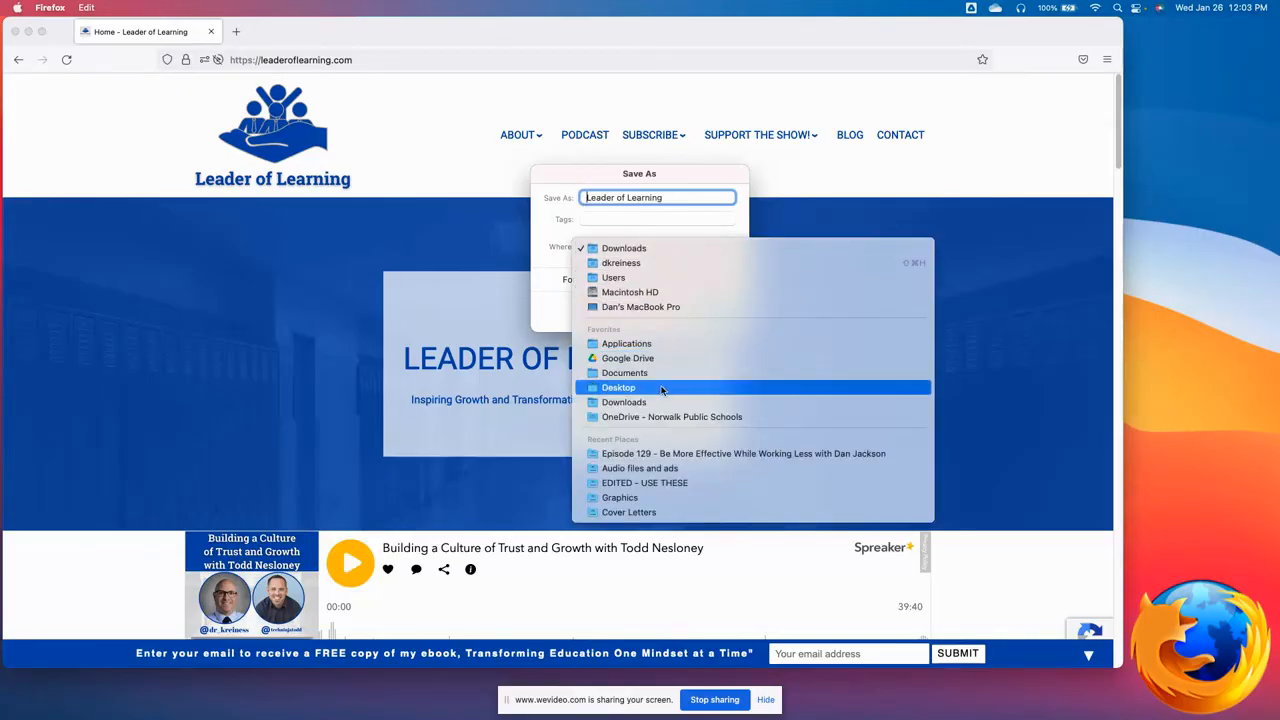
left_click(618, 387)
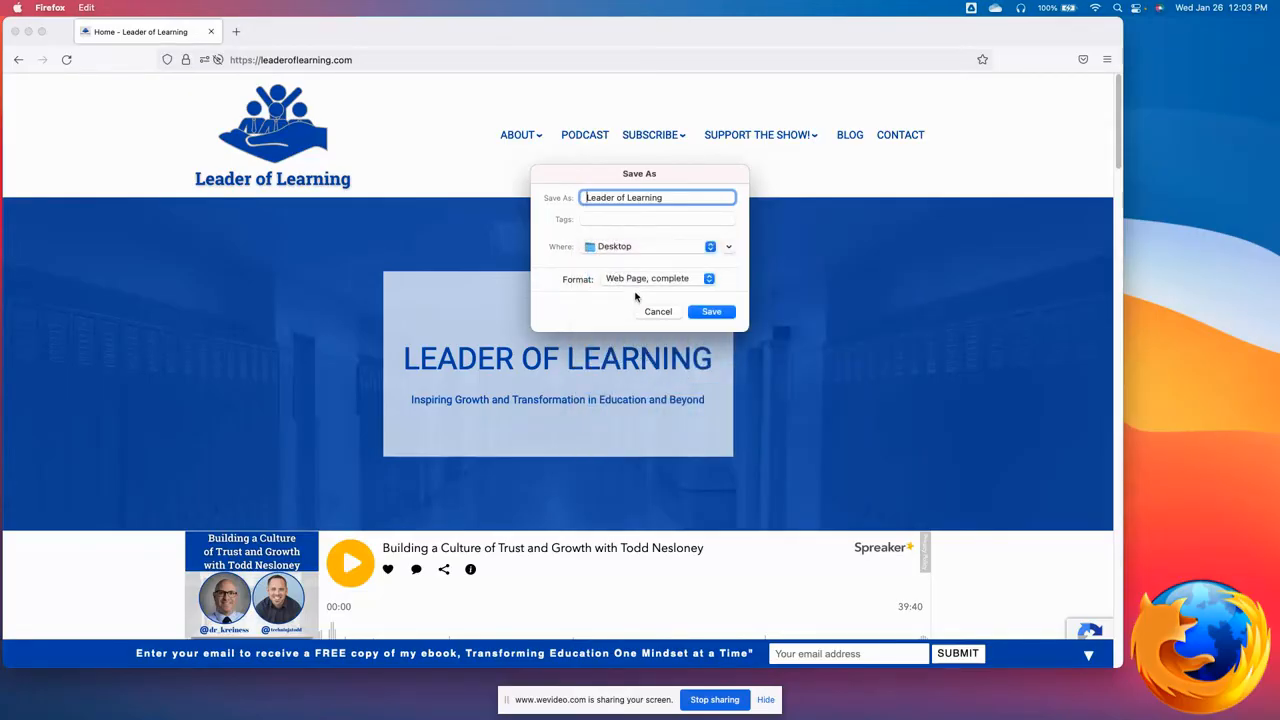
mouse_move(631, 289)
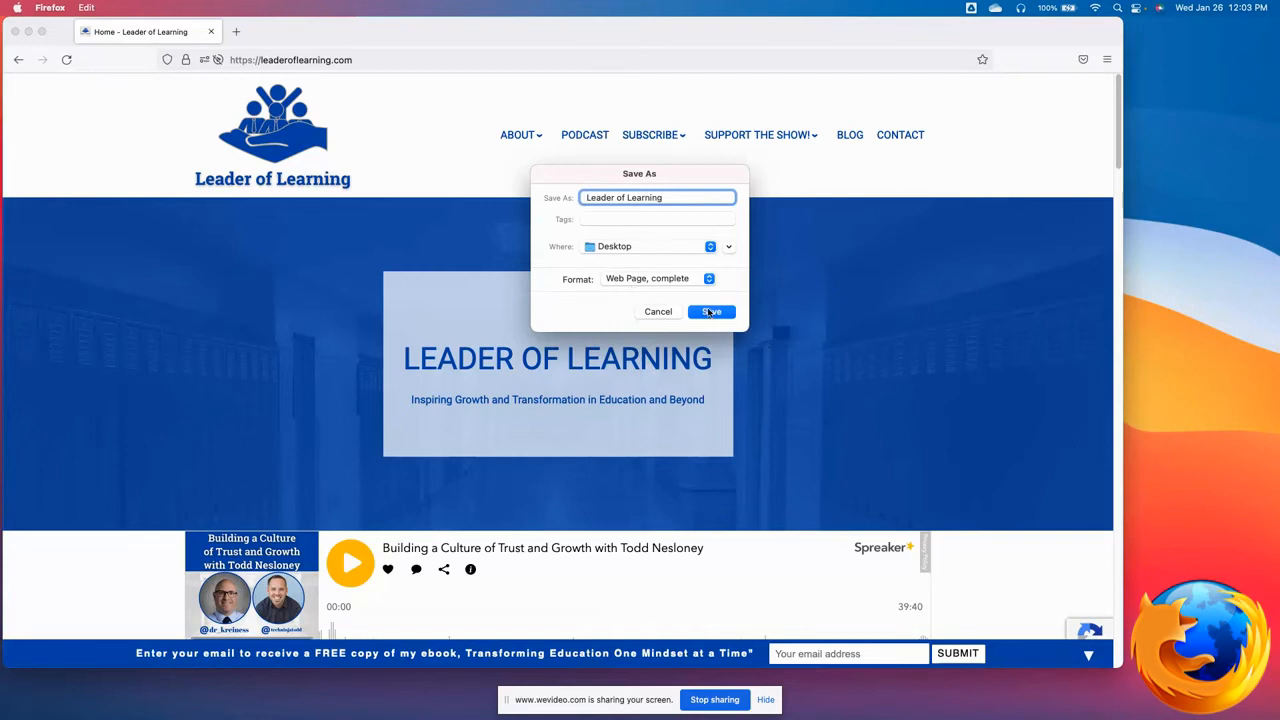
left_click(711, 311)
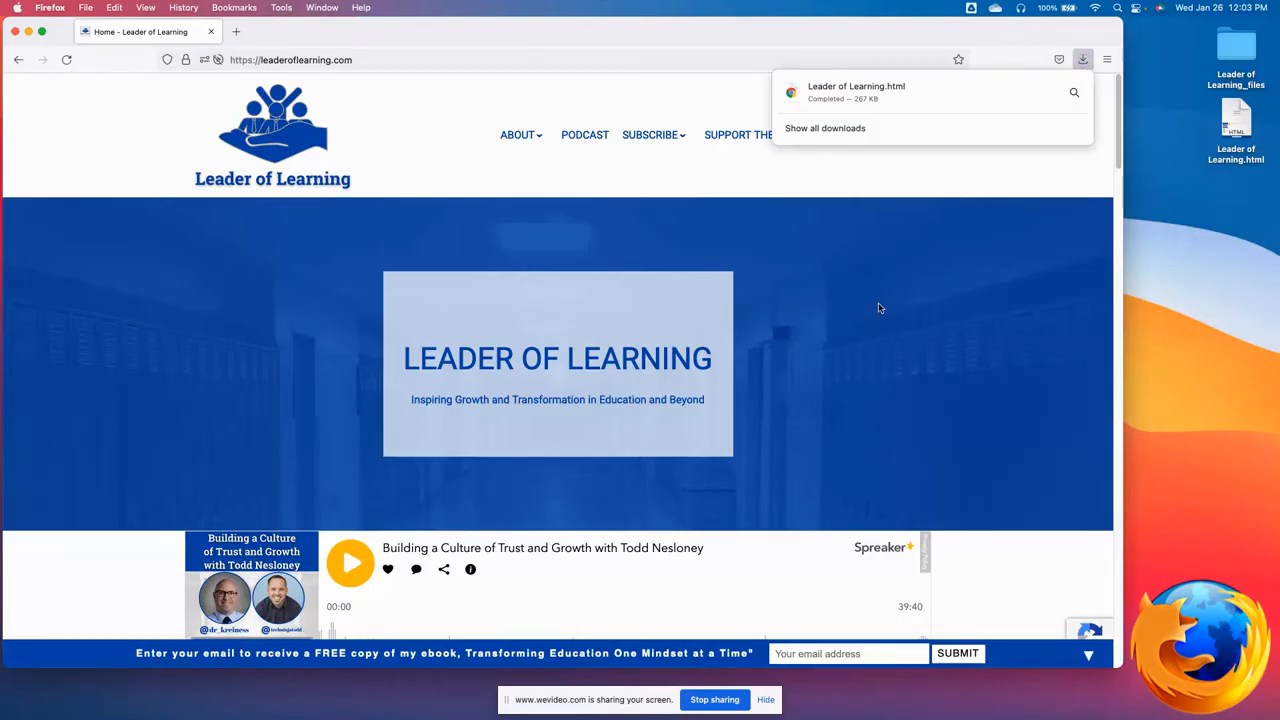
mouse_move(1224, 170)
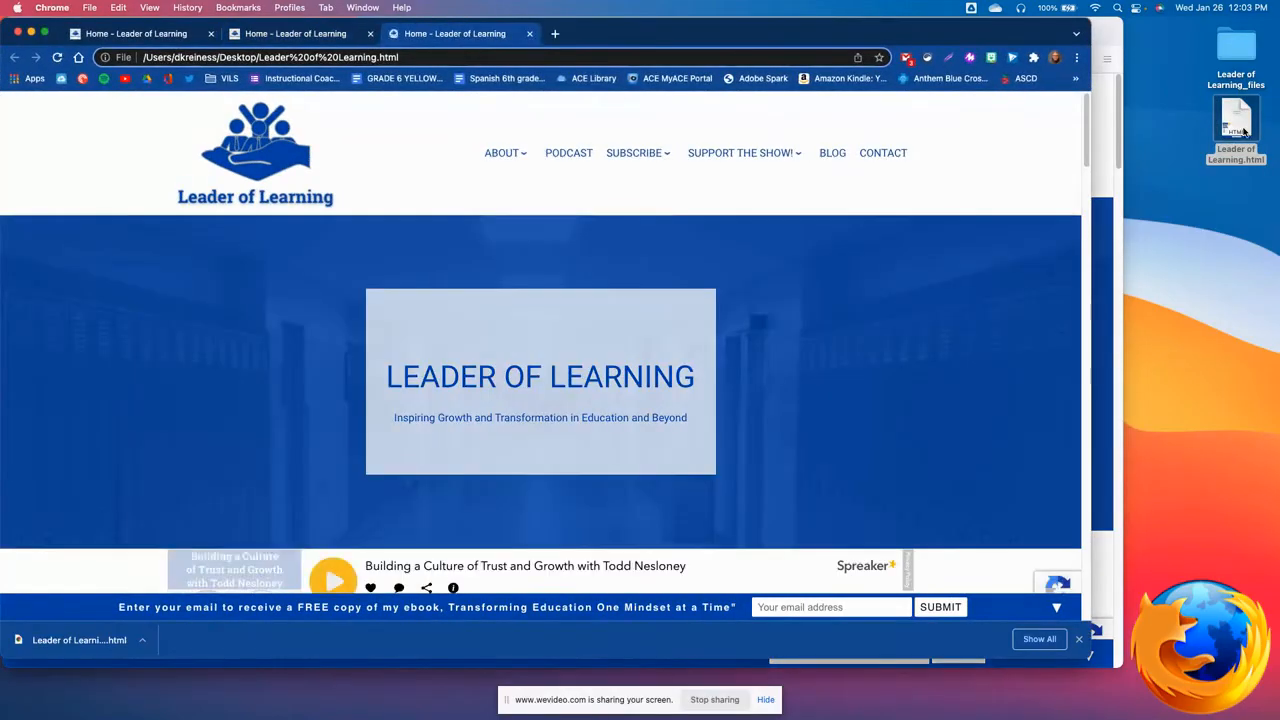
Scroll down and back up through the Firefox-saved Leader of Learning.html in Chrome
scroll("down", 3)
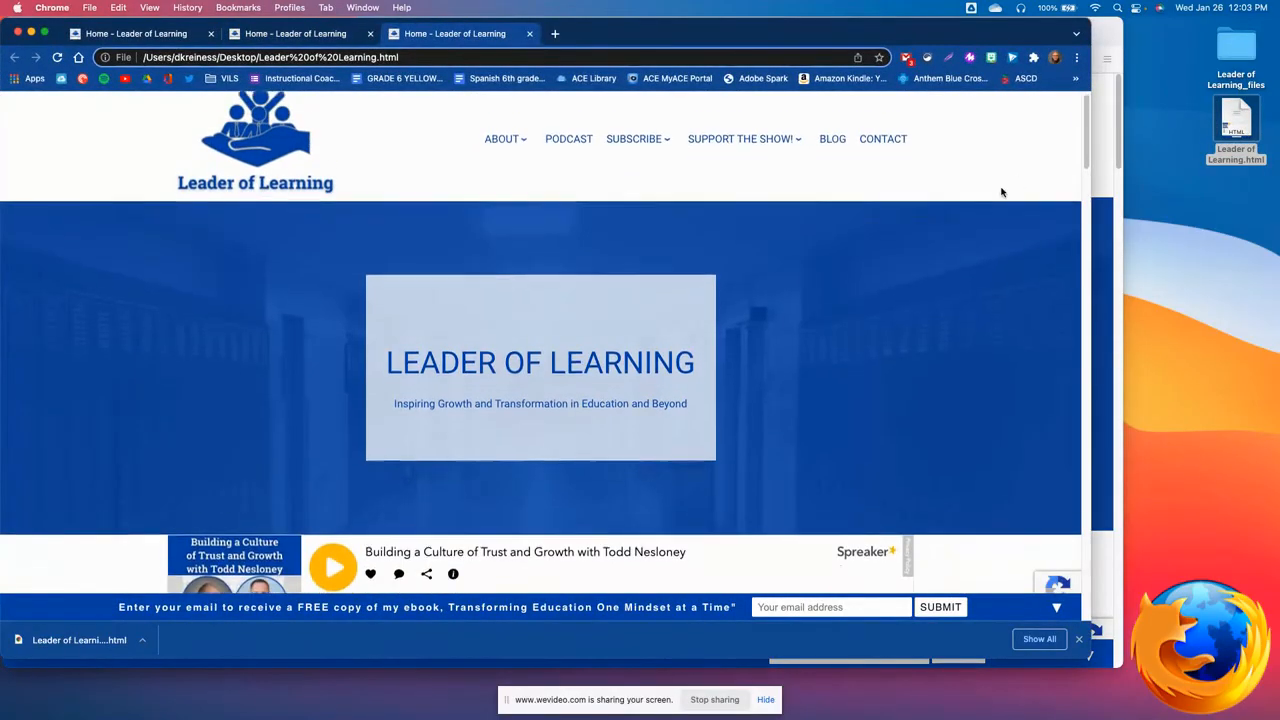
scroll("down", 3)
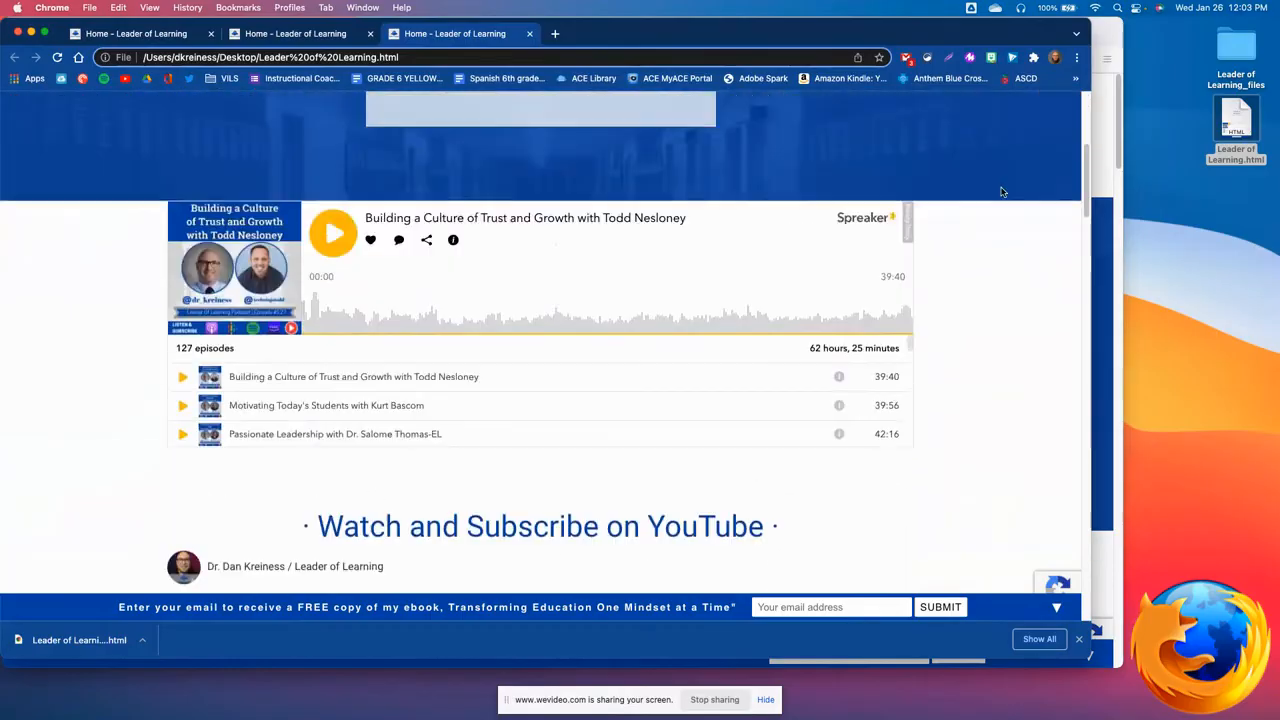
scroll("up", 3)
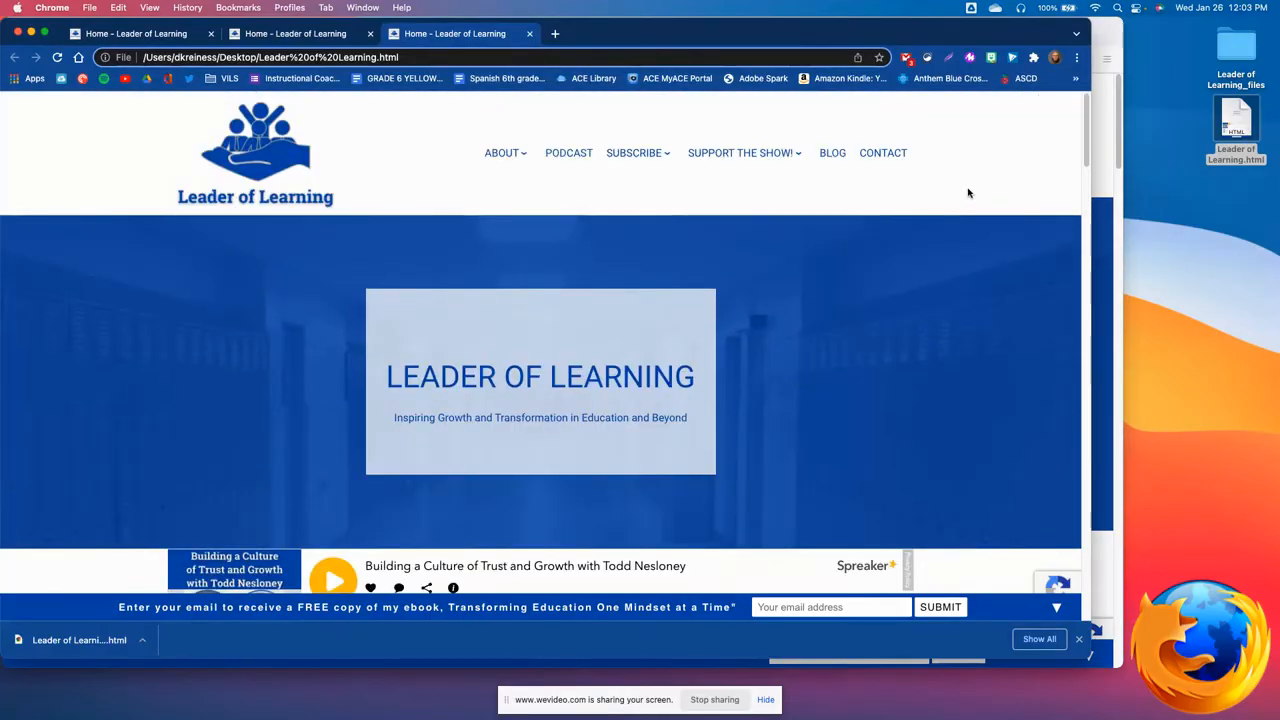
mouse_move(965, 193)
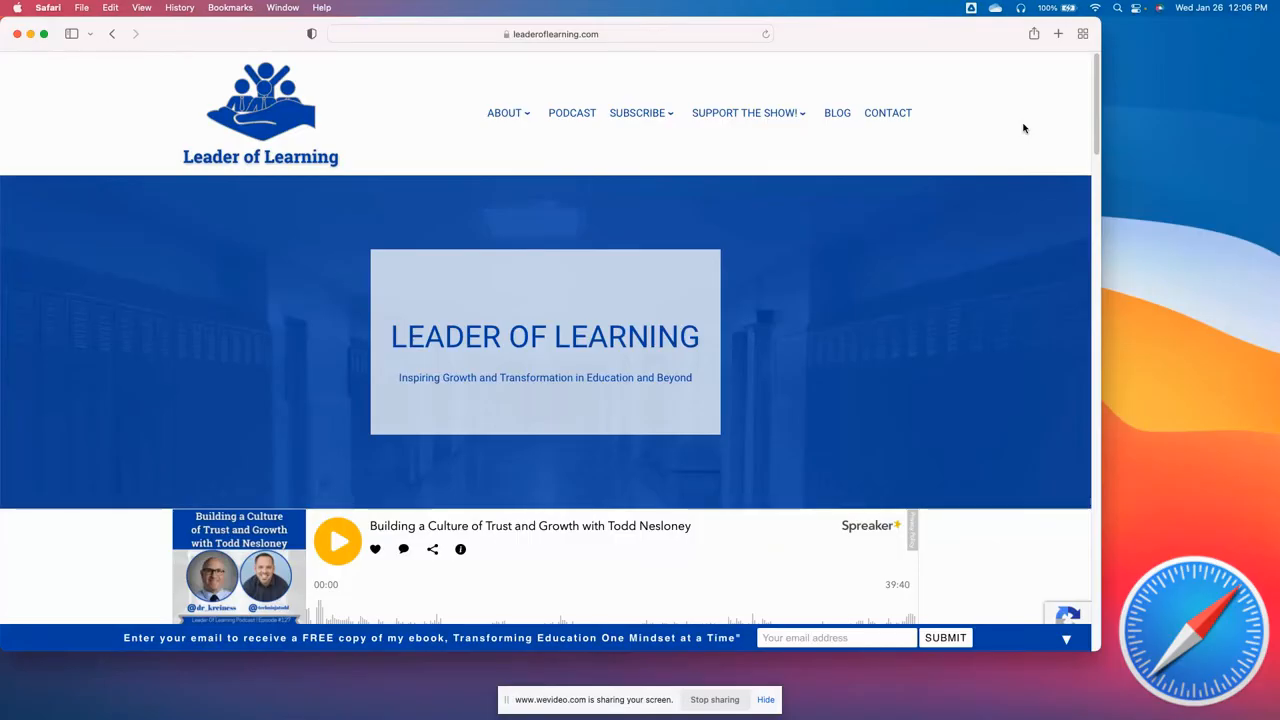
mouse_move(124, 110)
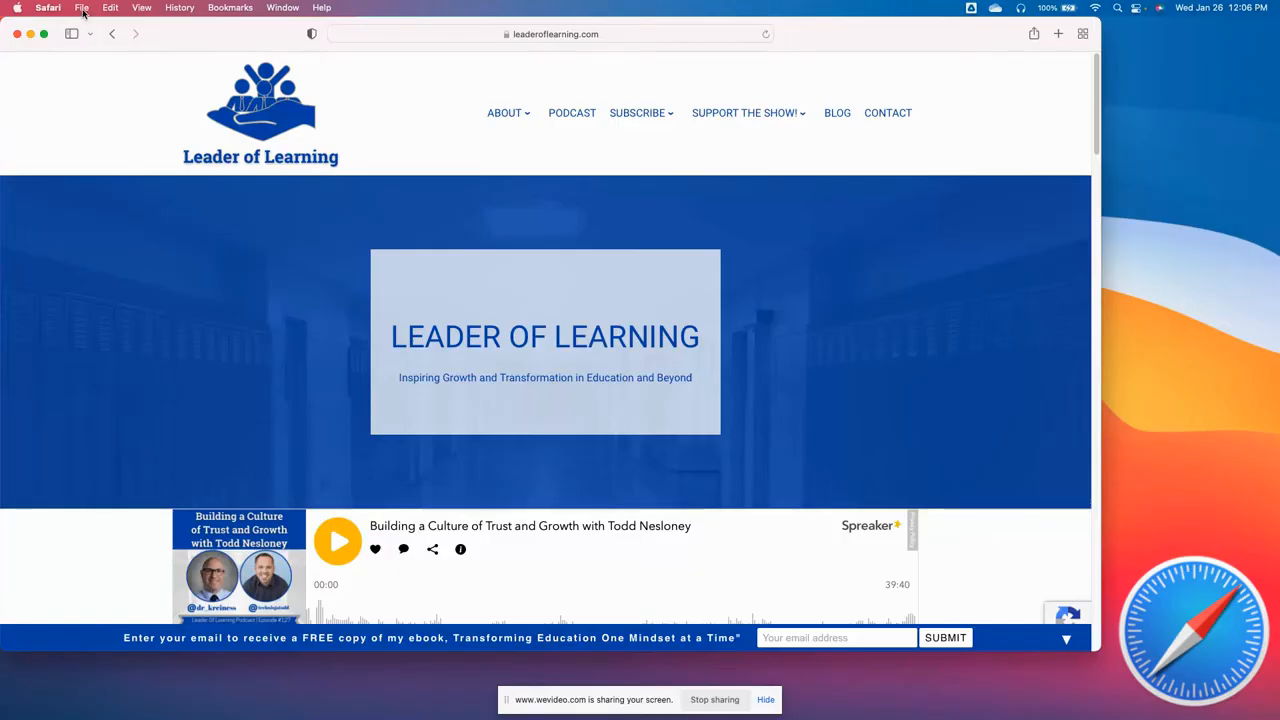
Open Safari's Save As dialog for the Leader of Learning homepage
left_click(82, 7)
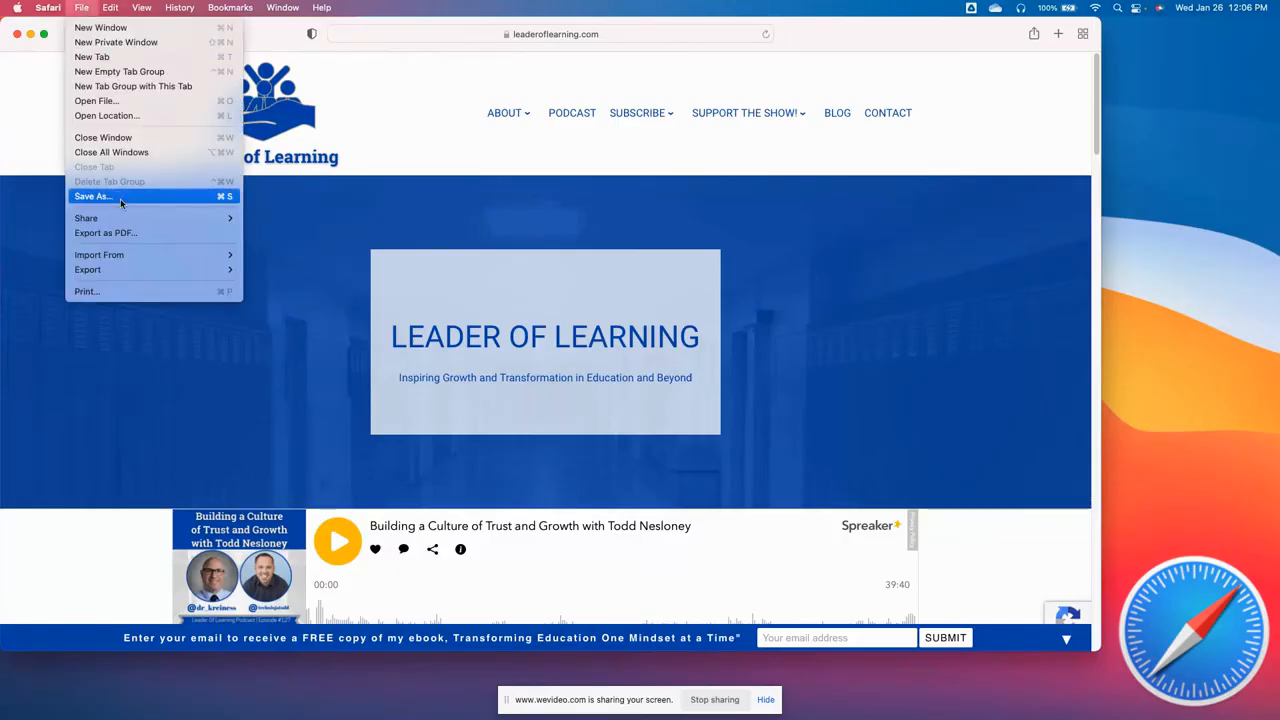
left_click(92, 196)
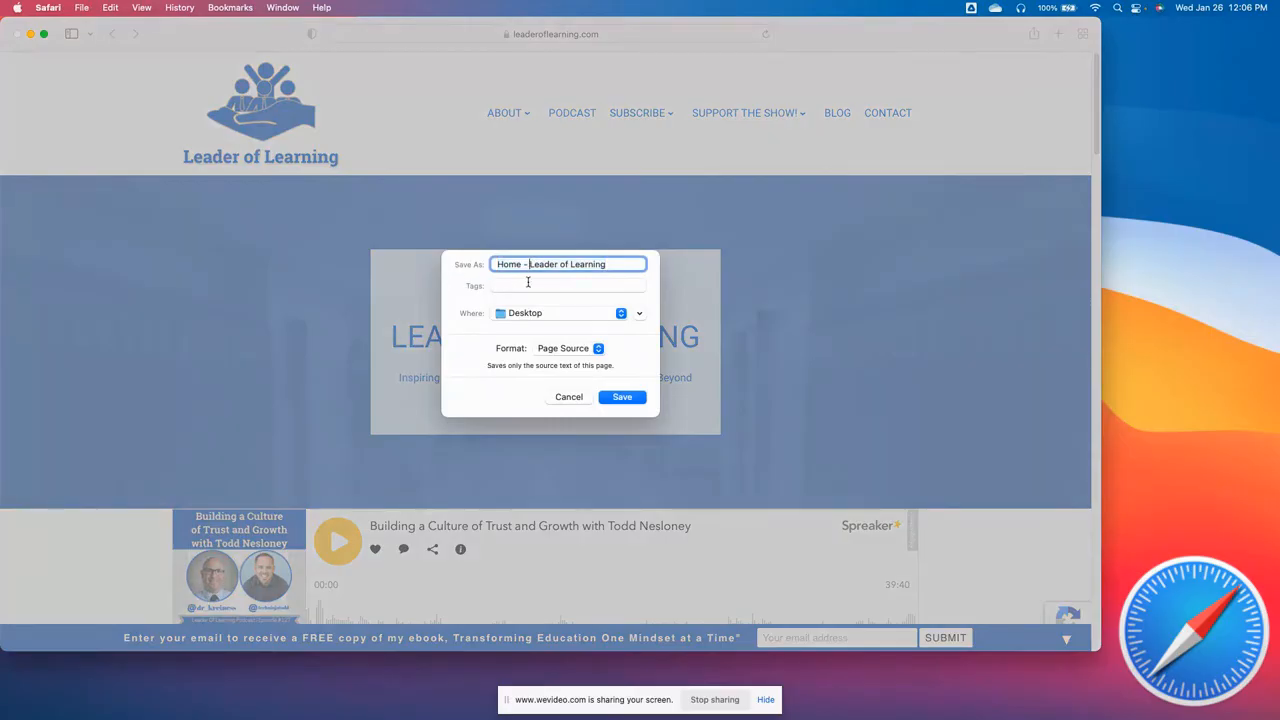
Save the page to Desktop as 'Leader of Learning' in Page Source format
type("Leader of Learning")
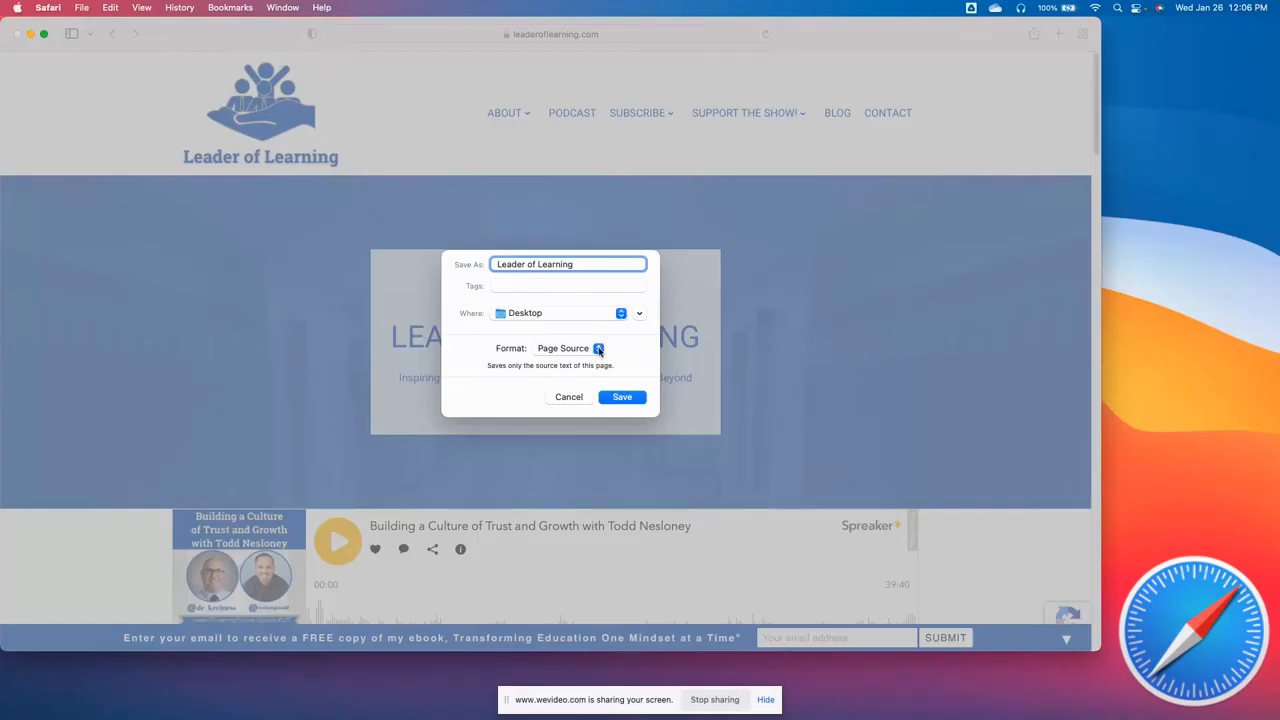
left_click(598, 348)
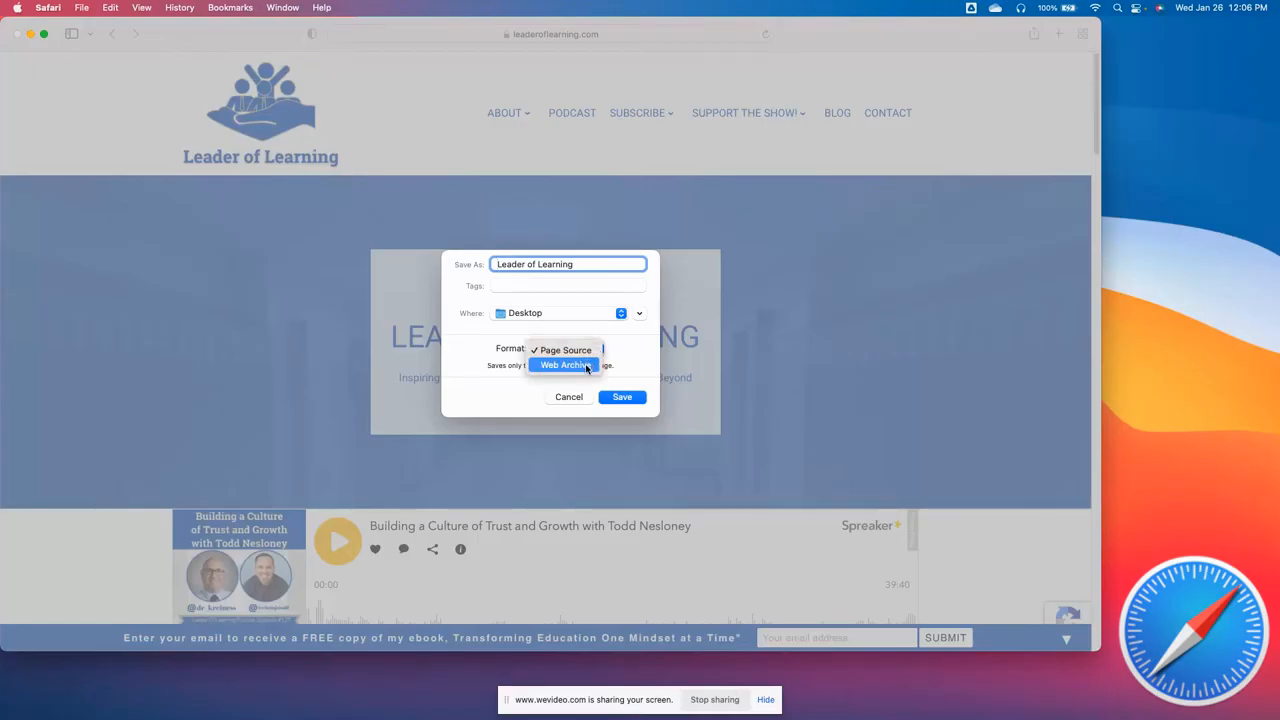
left_click(563, 365)
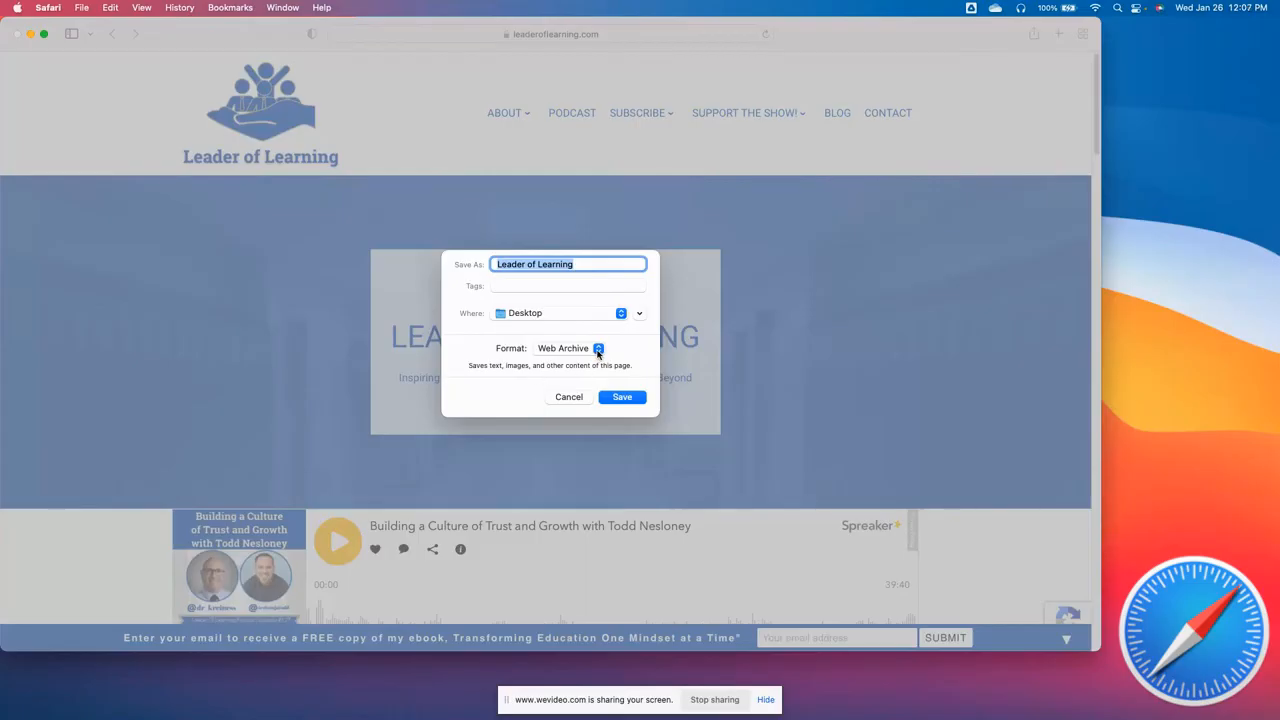
left_click(598, 348)
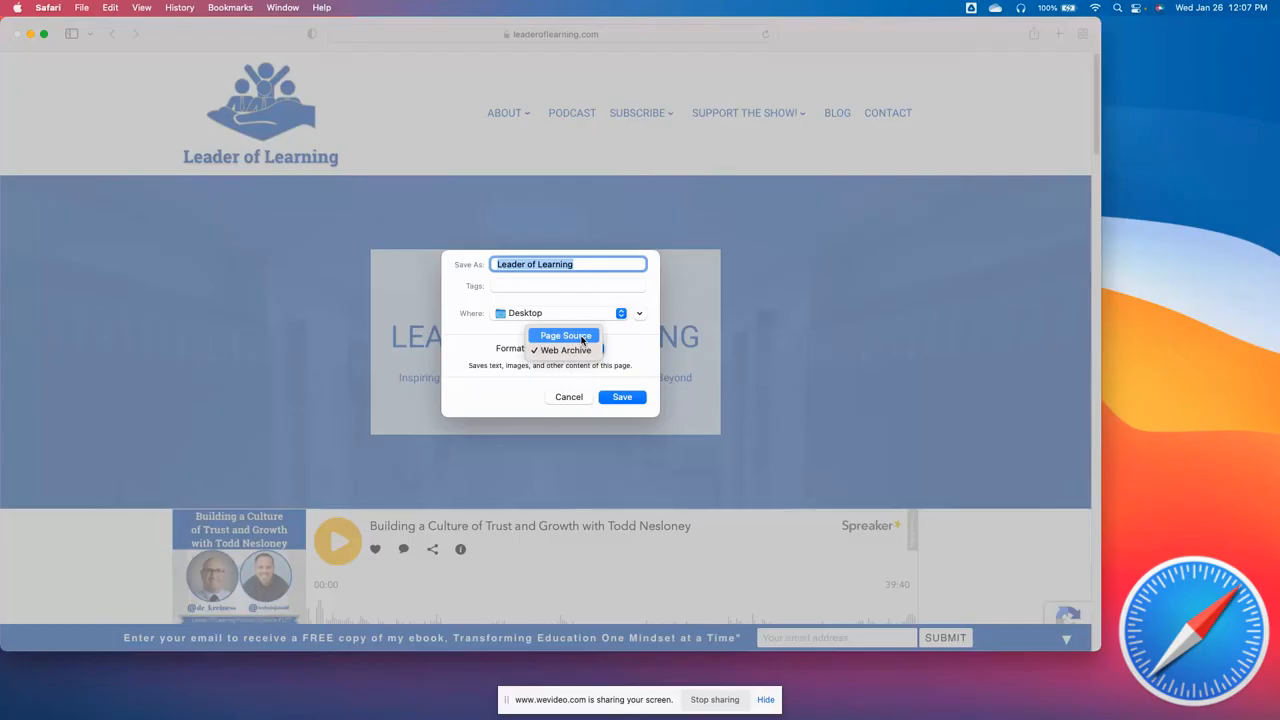
left_click(566, 335)
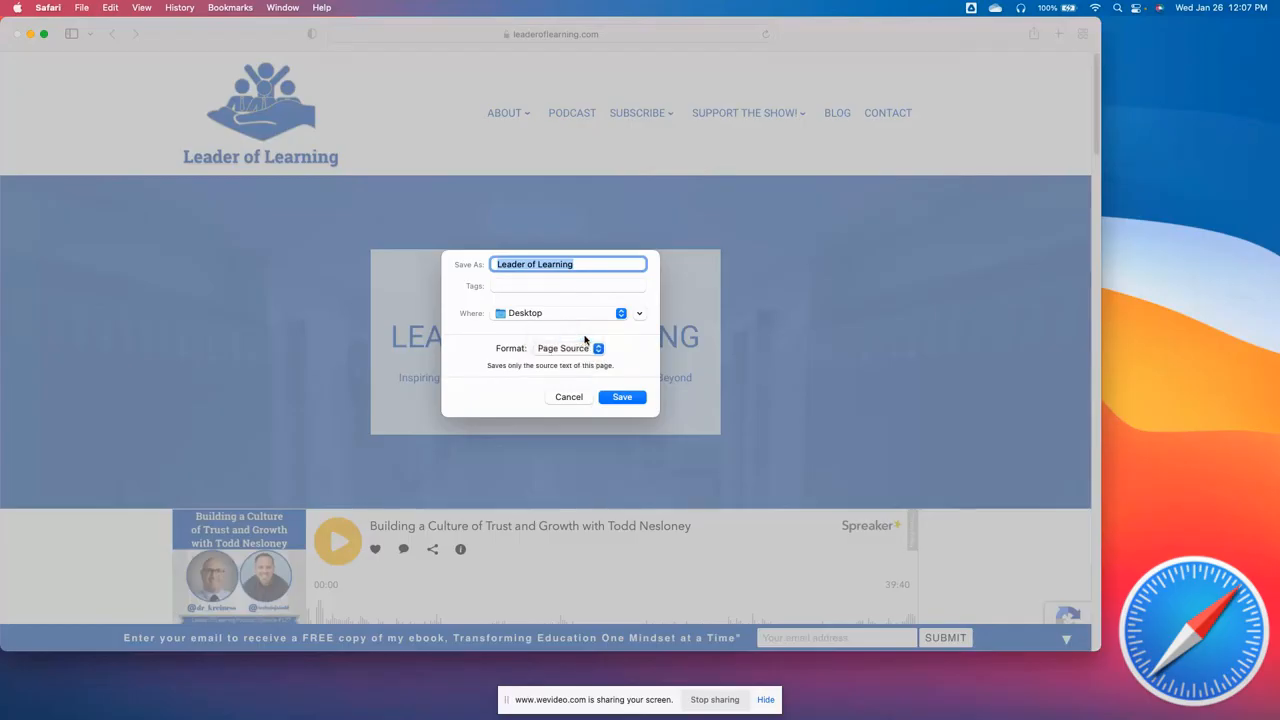
mouse_move(541, 373)
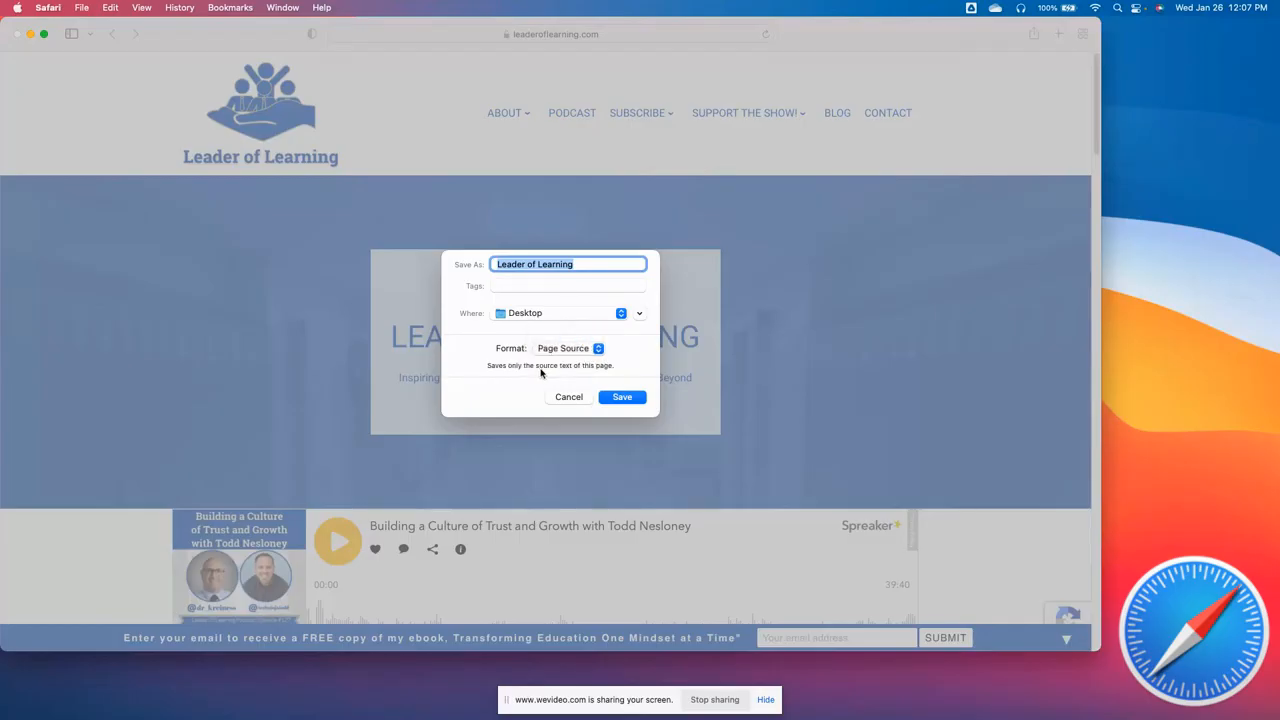
mouse_move(623, 397)
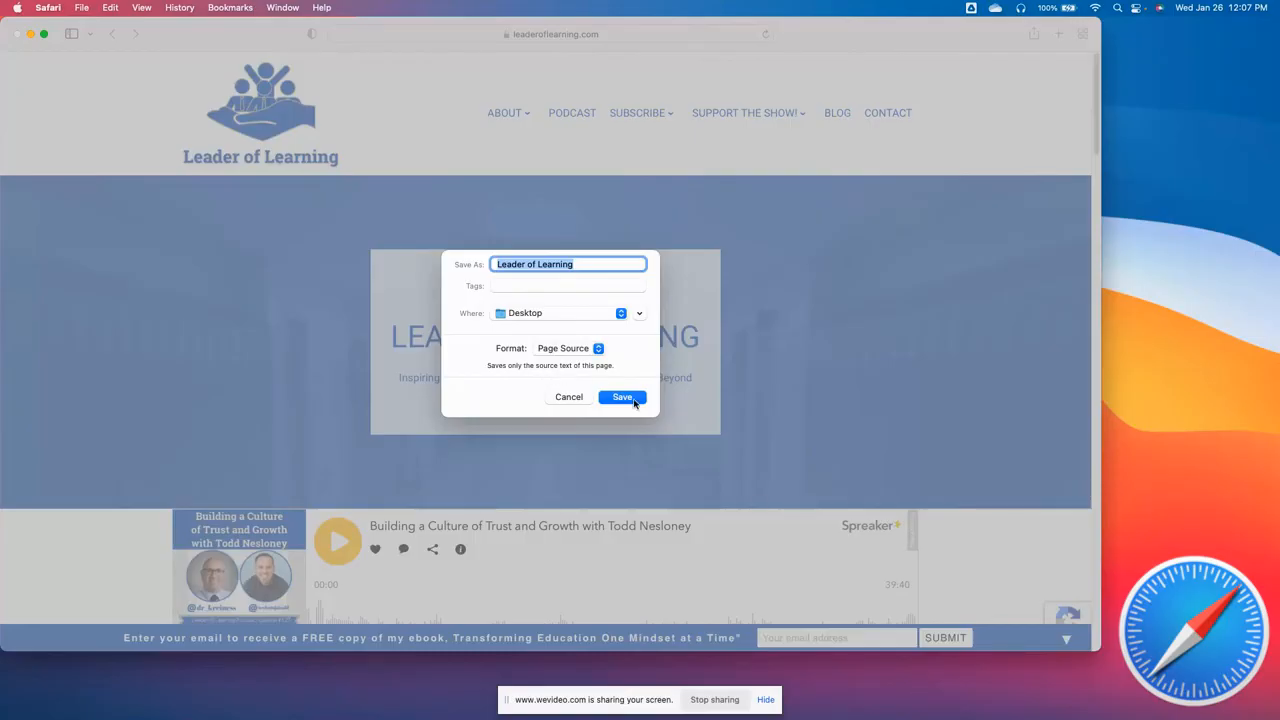
left_click(622, 397)
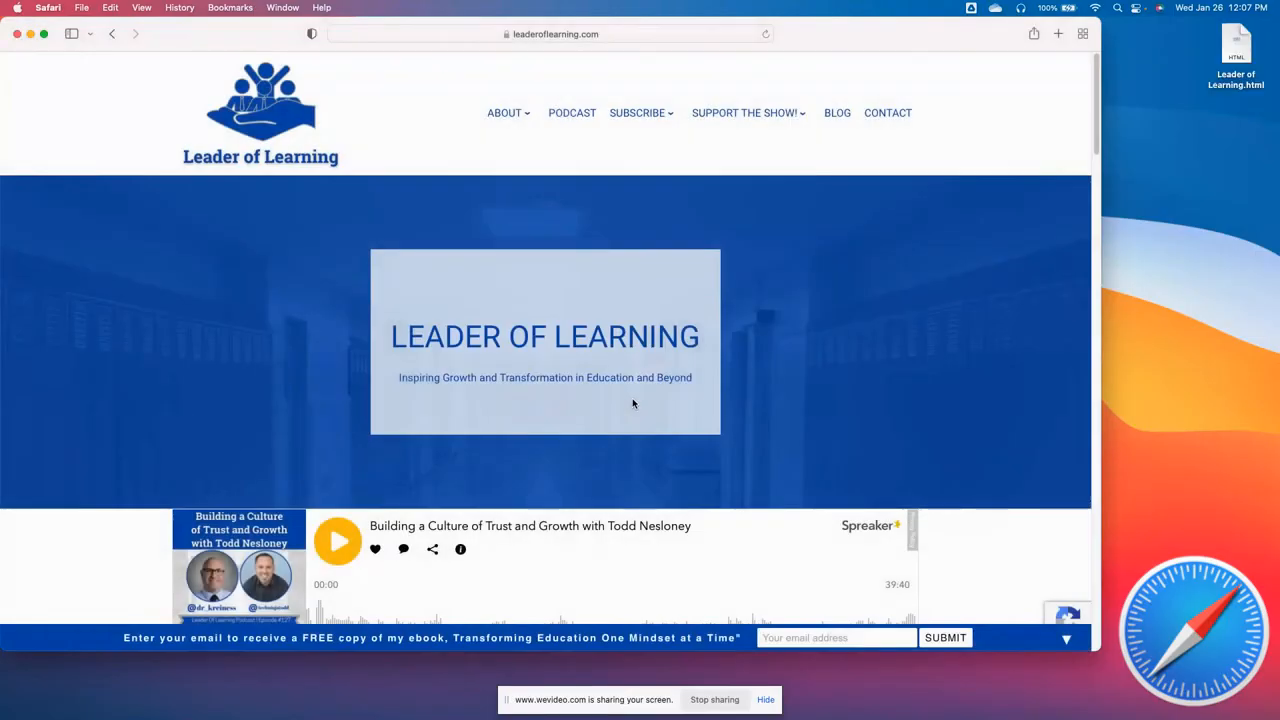
mouse_move(1084, 158)
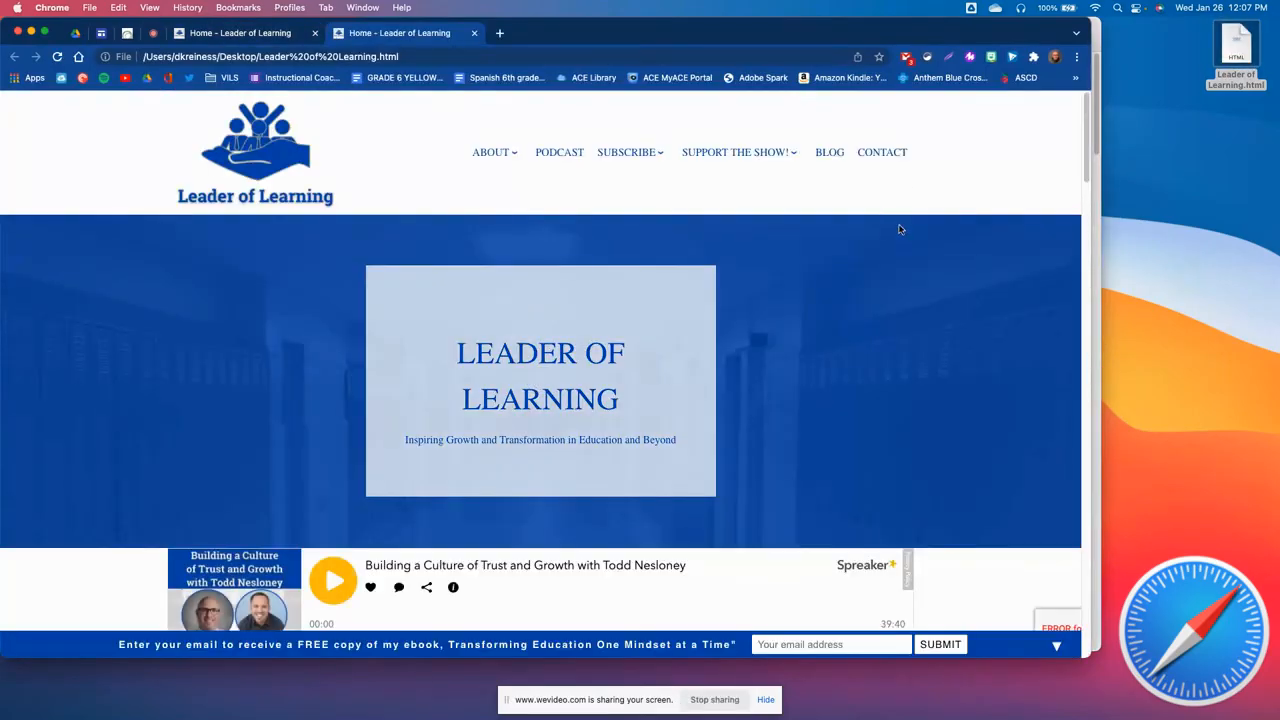
Scroll down and back up through the Safari-saved Leader of Learning.html in Chrome
scroll("down", 3)
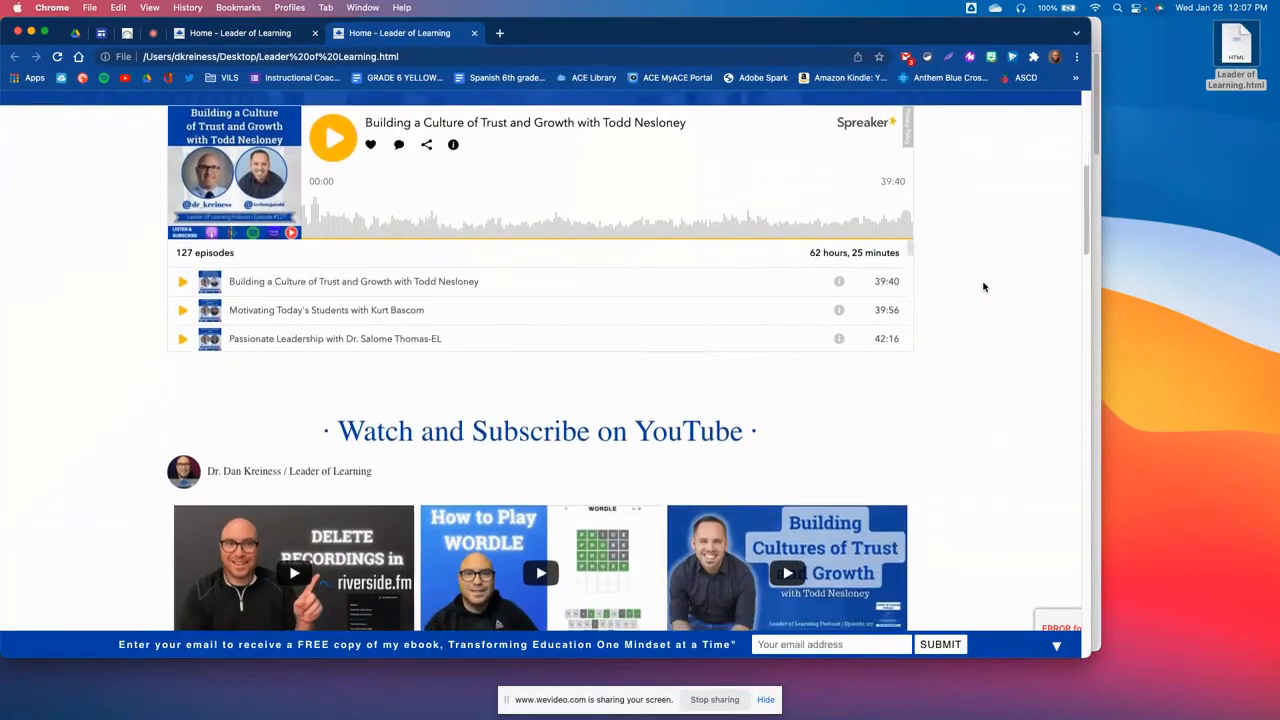
scroll("down", 3)
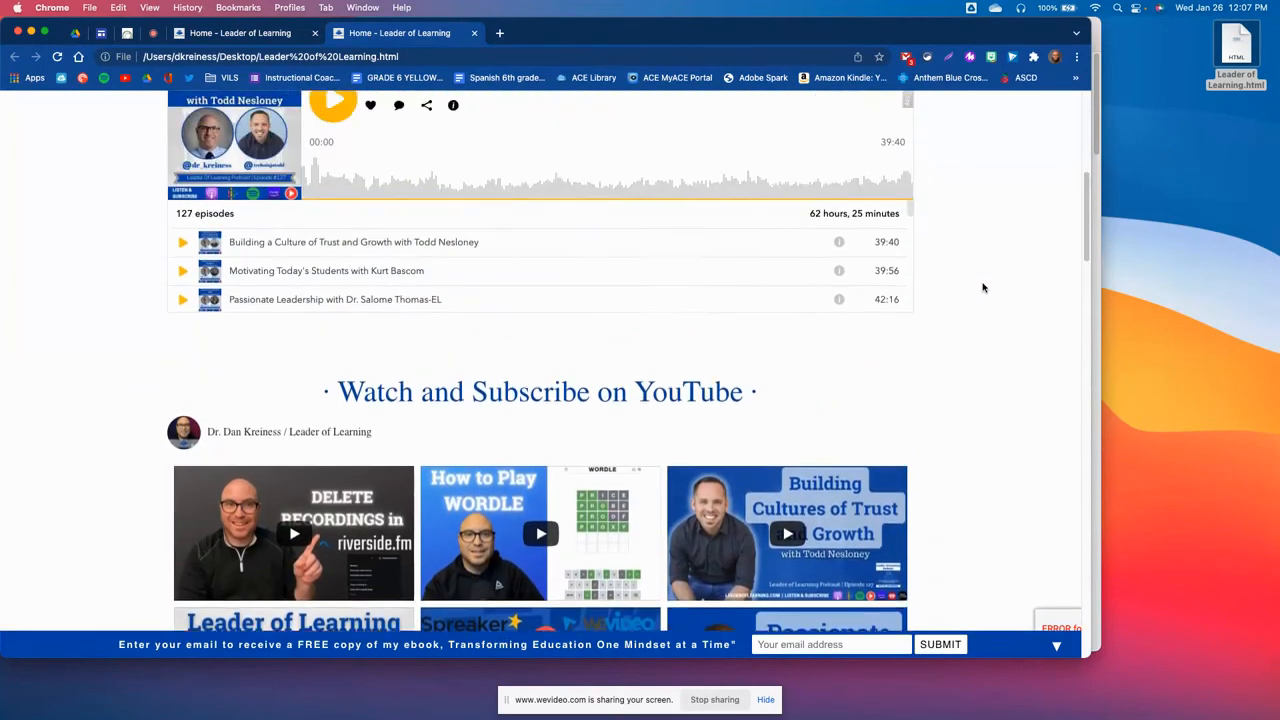
scroll("up", 3)
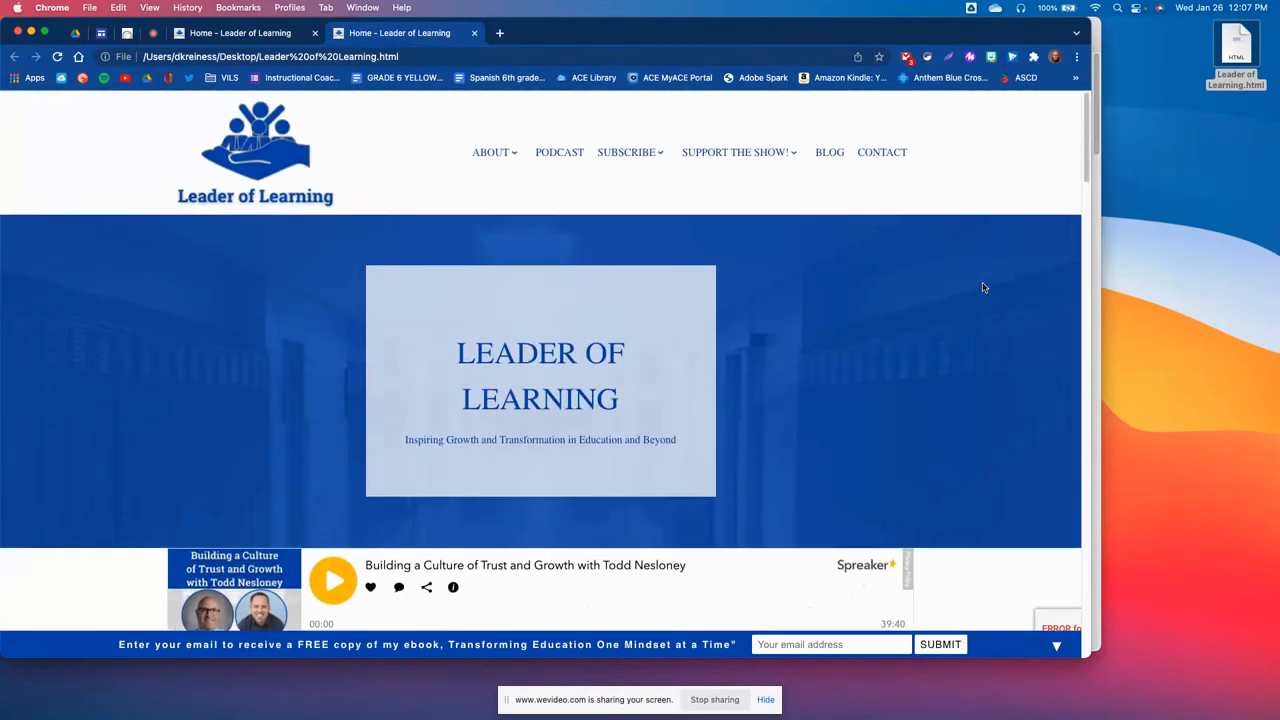